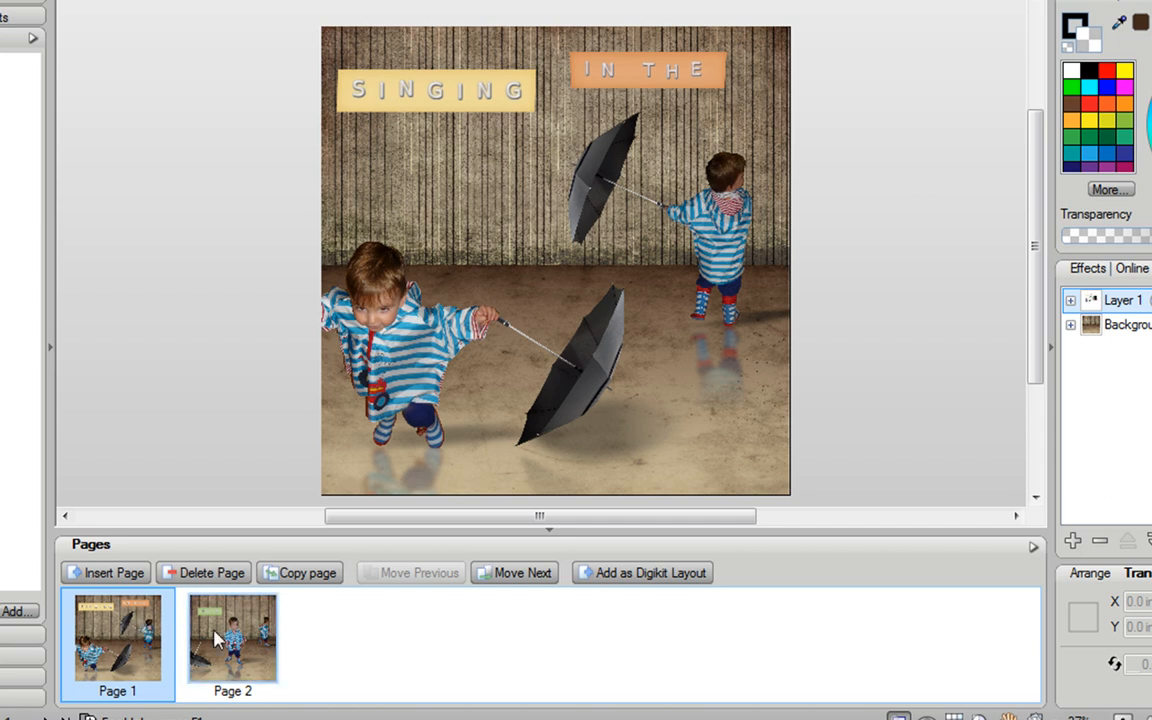
Step: Show page 2, the RAIN page with the standing child, in the workspace
{"action": "left_click", "coordinate": [232, 640]}
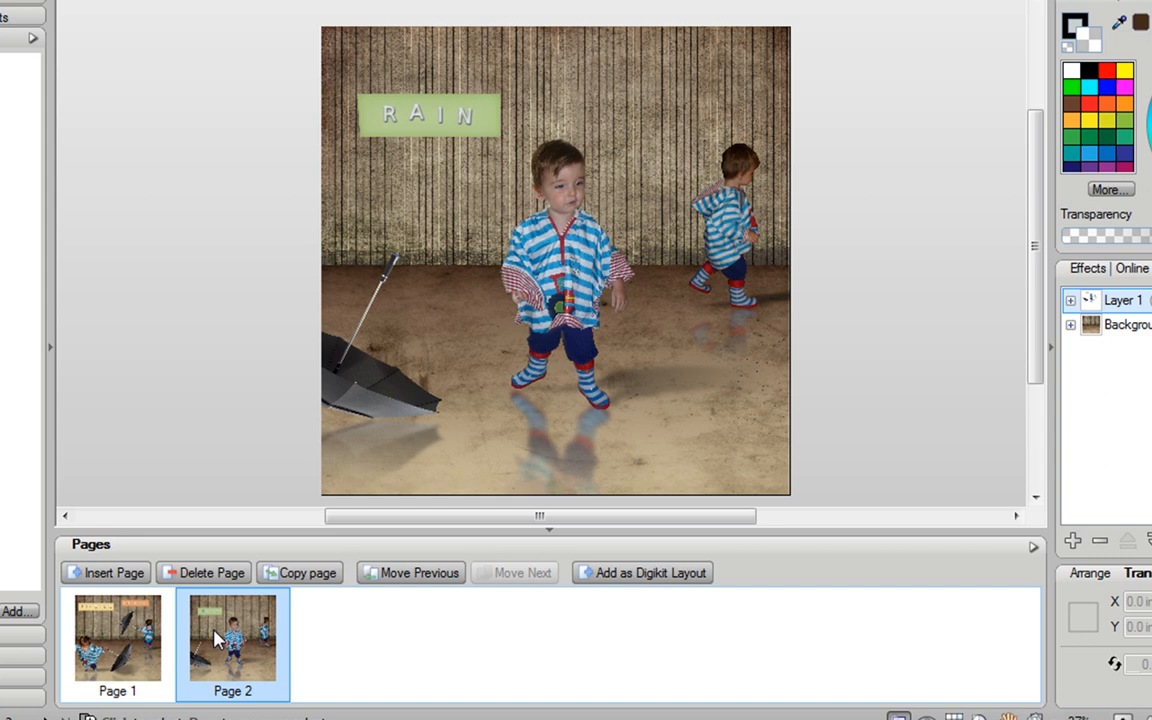
{"action": "mouse_move", "coordinate": [160, 638]}
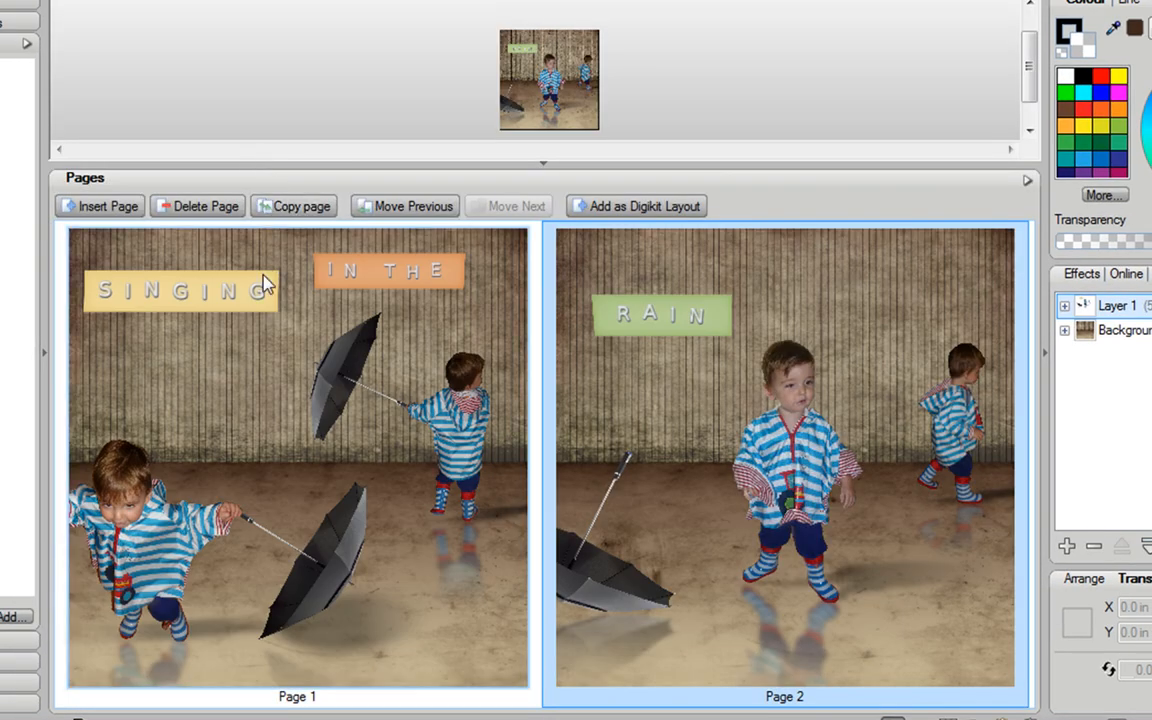
{"action": "mouse_move", "coordinate": [345, 335]}
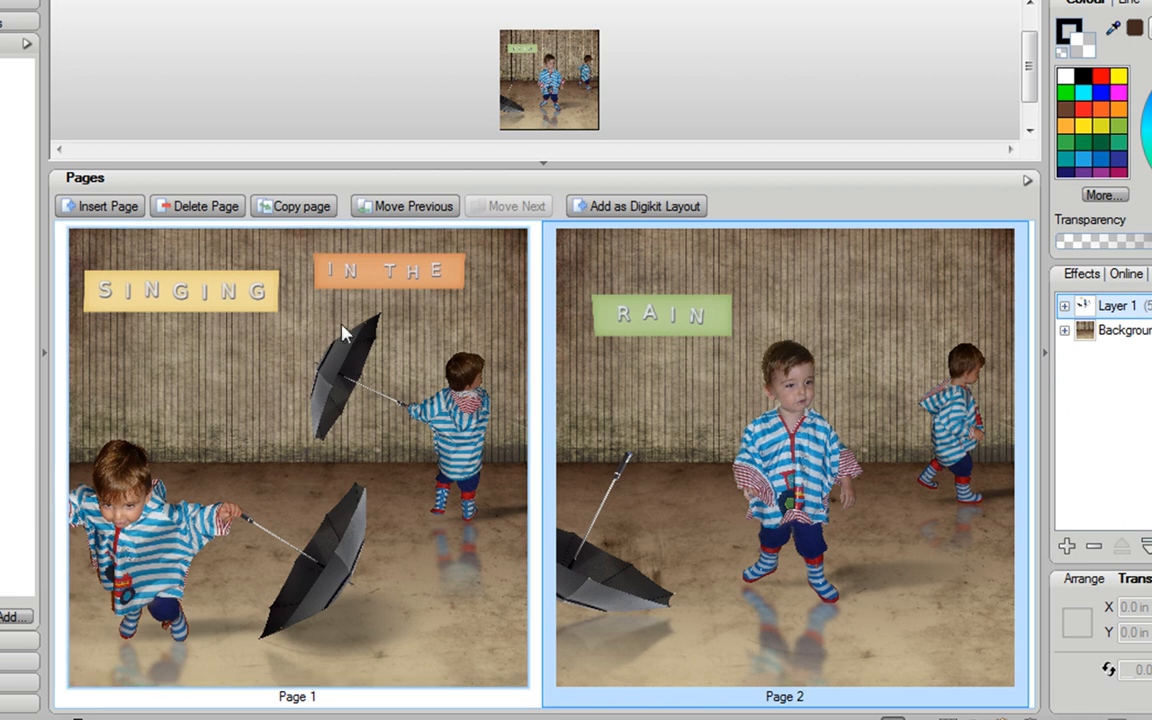
{"action": "mouse_move", "coordinate": [500, 470]}
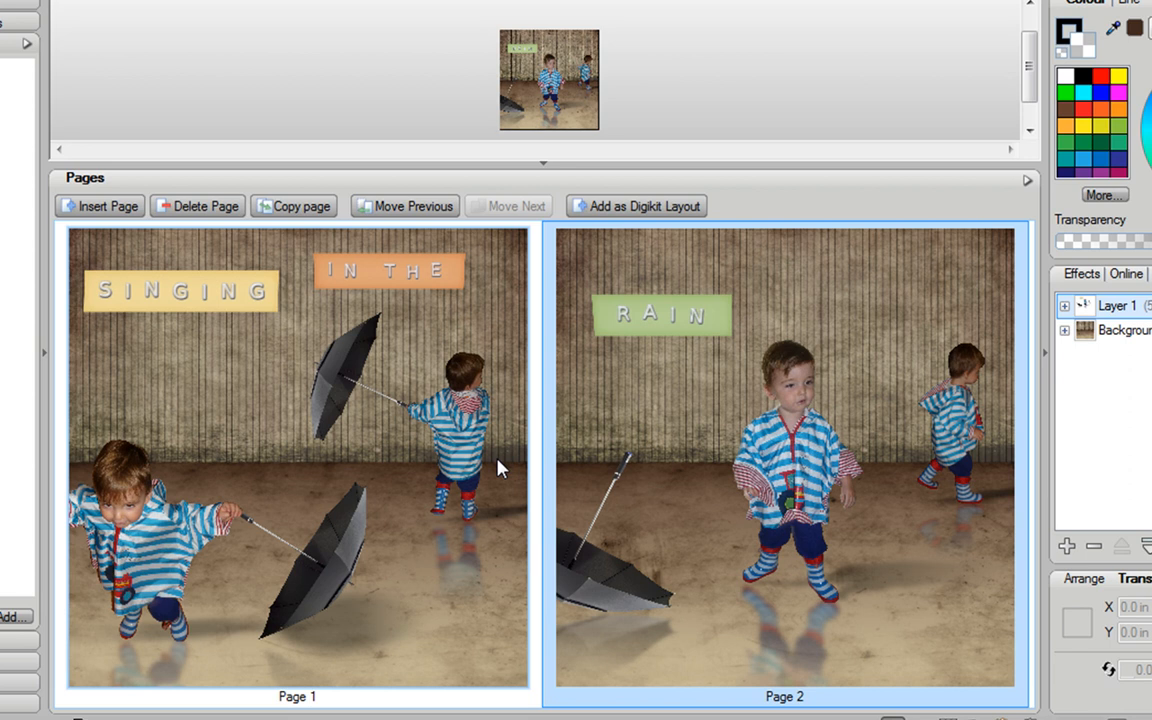
{"action": "mouse_move", "coordinate": [491, 535]}
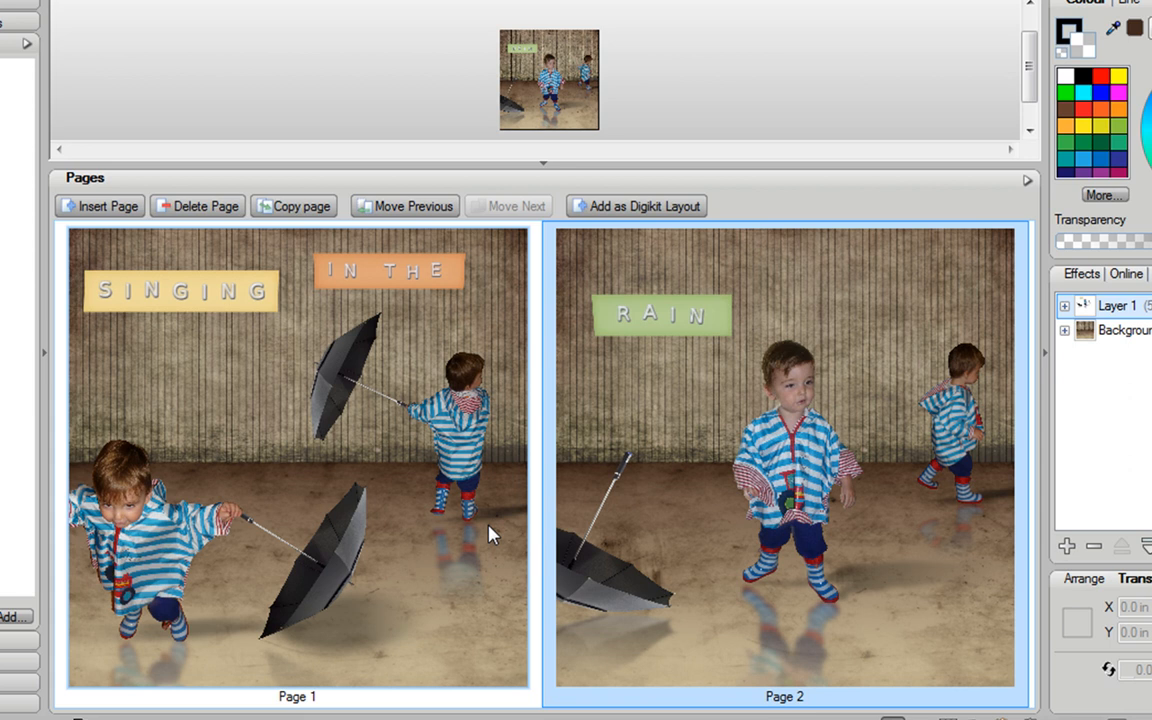
{"action": "mouse_move", "coordinate": [525, 517]}
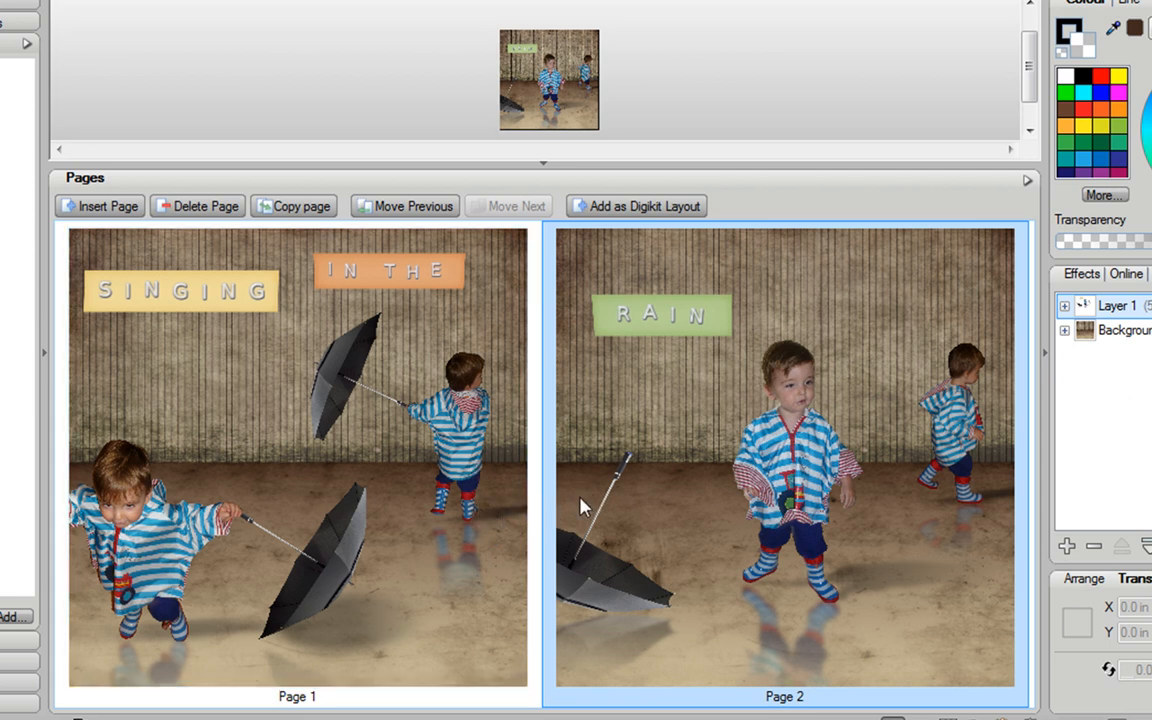
{"action": "mouse_move", "coordinate": [570, 583]}
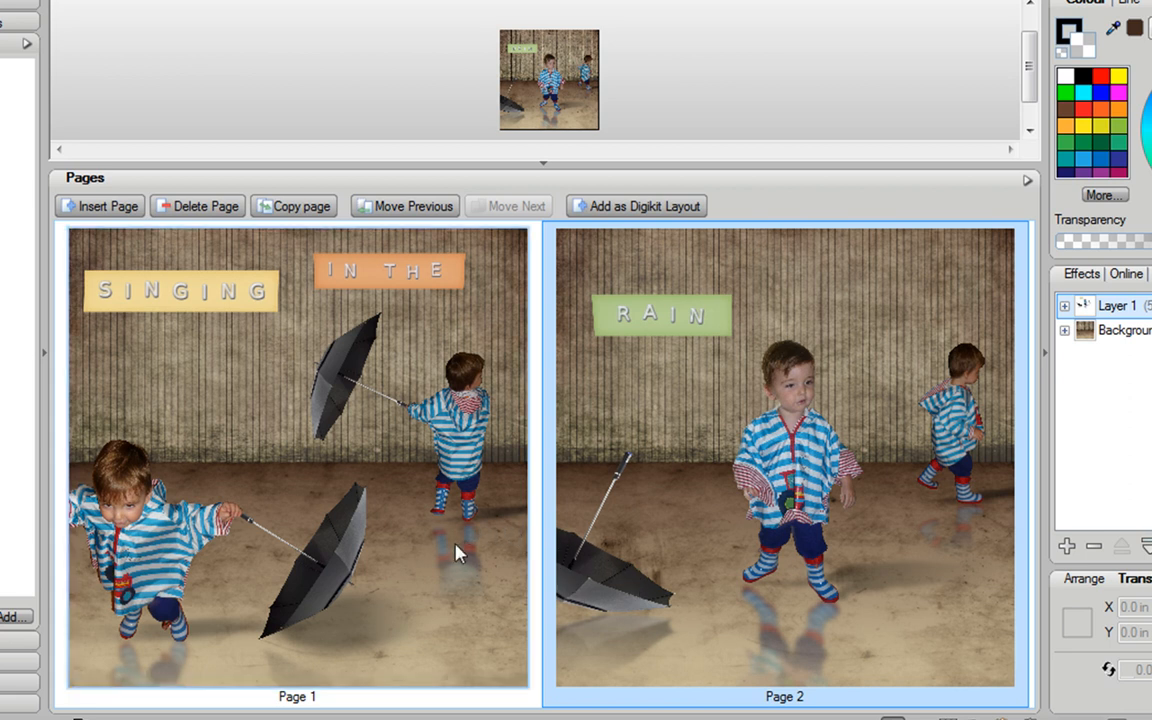
{"action": "mouse_move", "coordinate": [532, 590]}
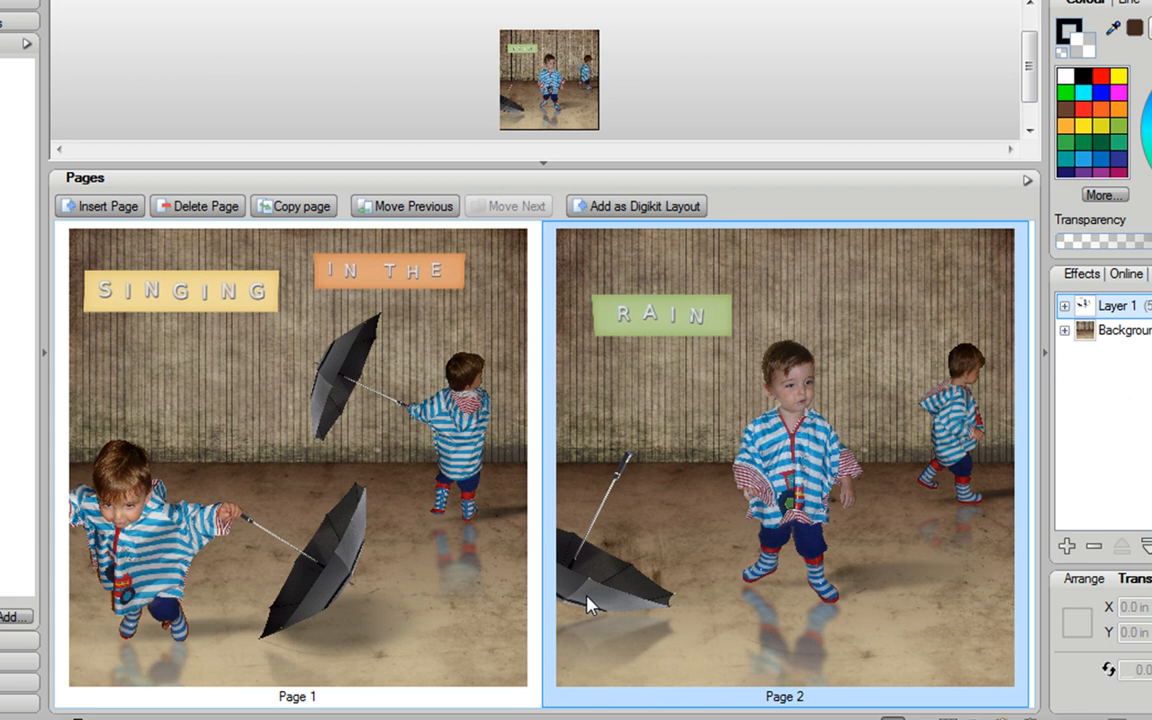
{"action": "mouse_move", "coordinate": [588, 207]}
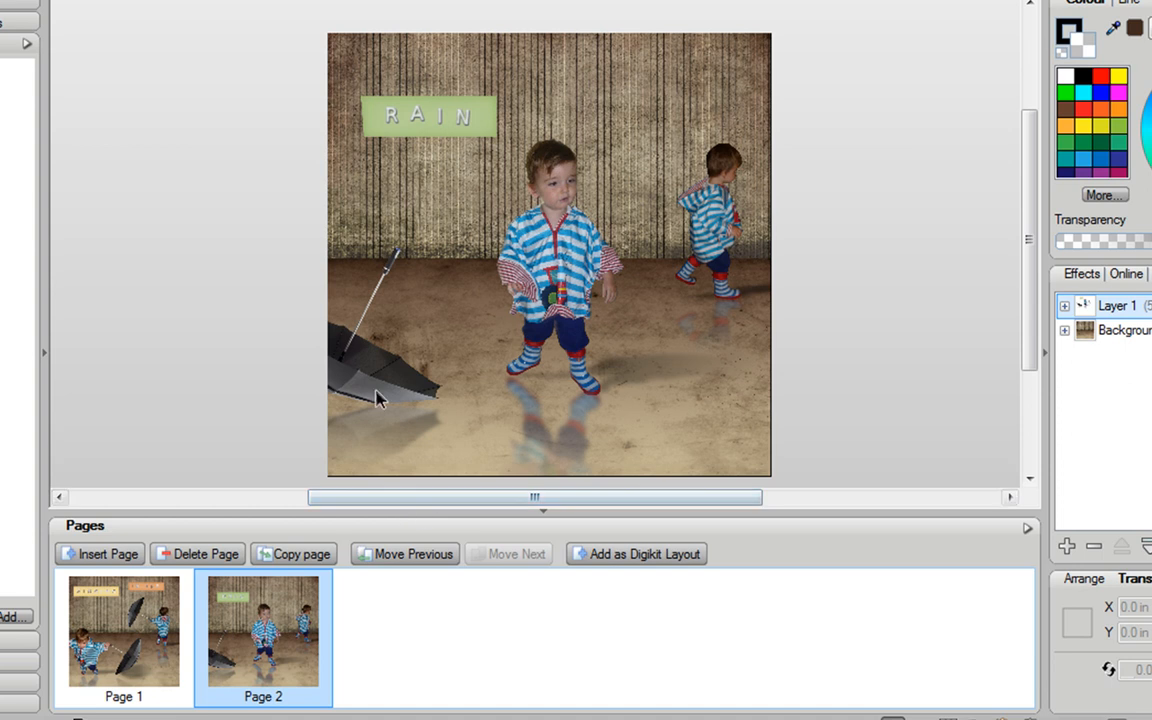
Step: Copy the umbrella from page 2's left edge and paste it onto page 1
{"action": "left_click", "coordinate": [380, 398]}
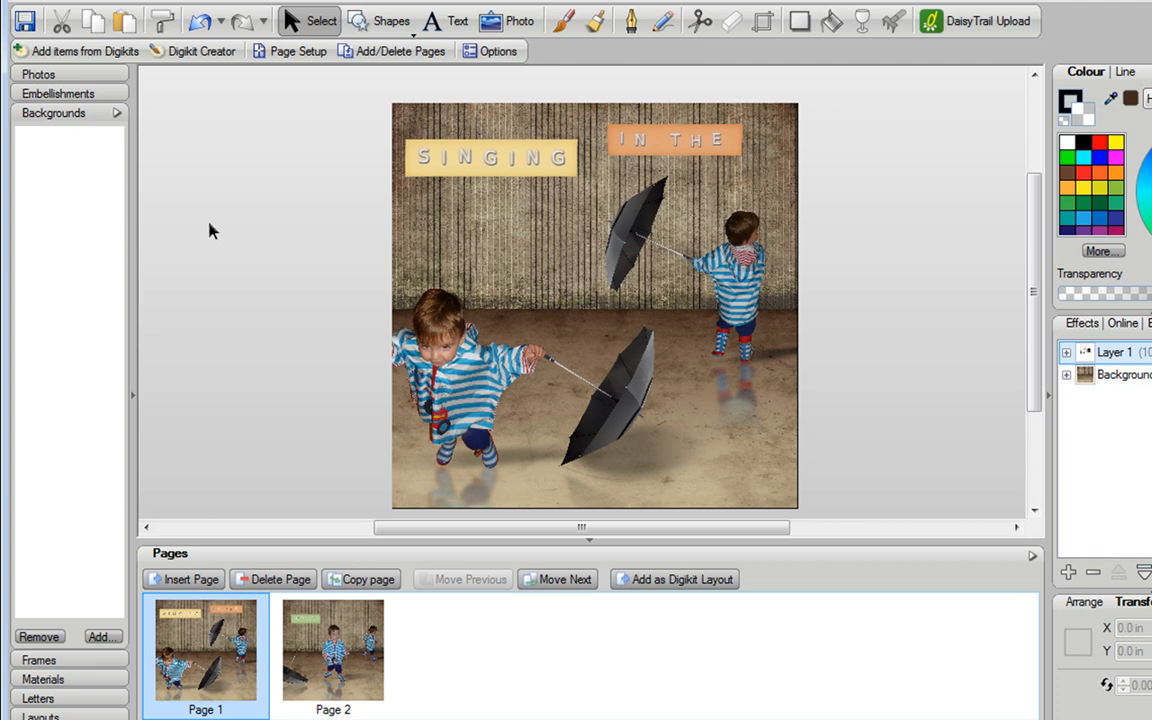
{"action": "mouse_move", "coordinate": [125, 20]}
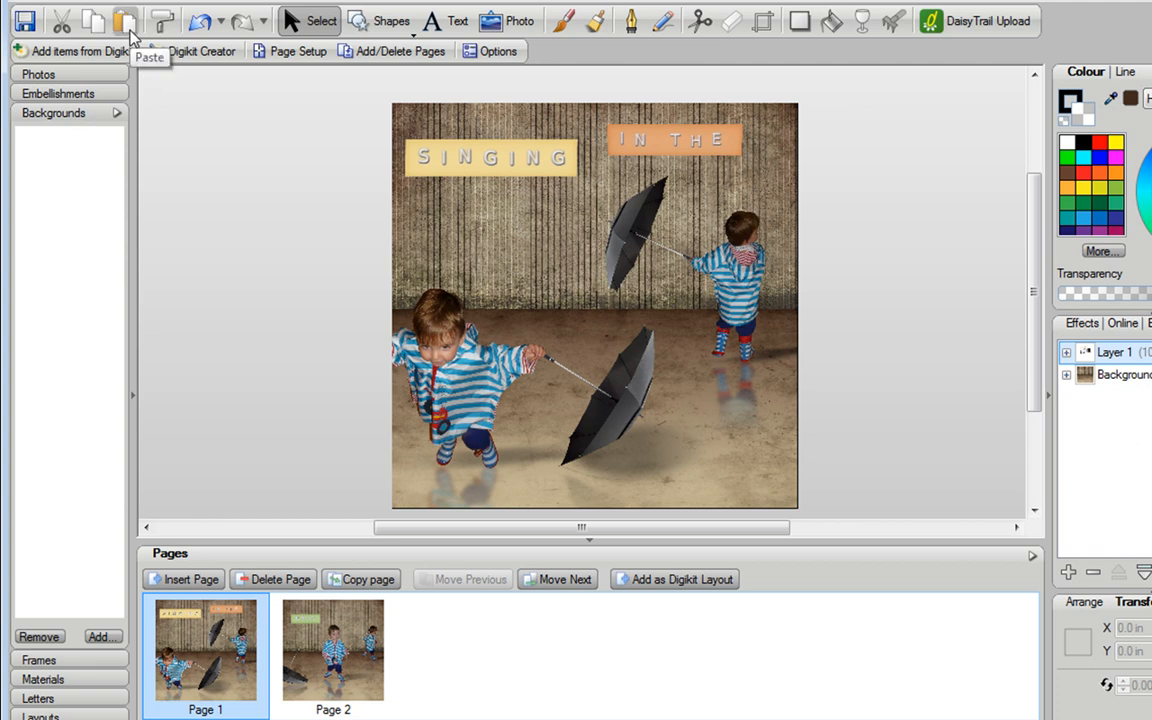
{"action": "left_click", "coordinate": [124, 20]}
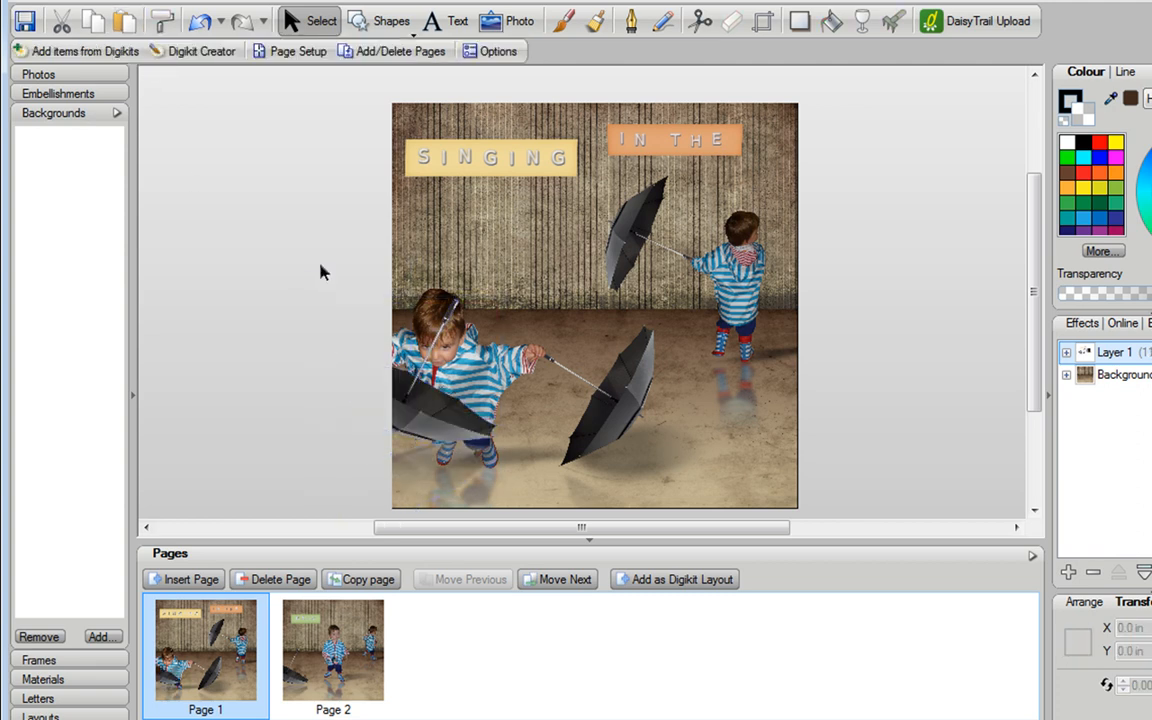
{"action": "mouse_move", "coordinate": [432, 440]}
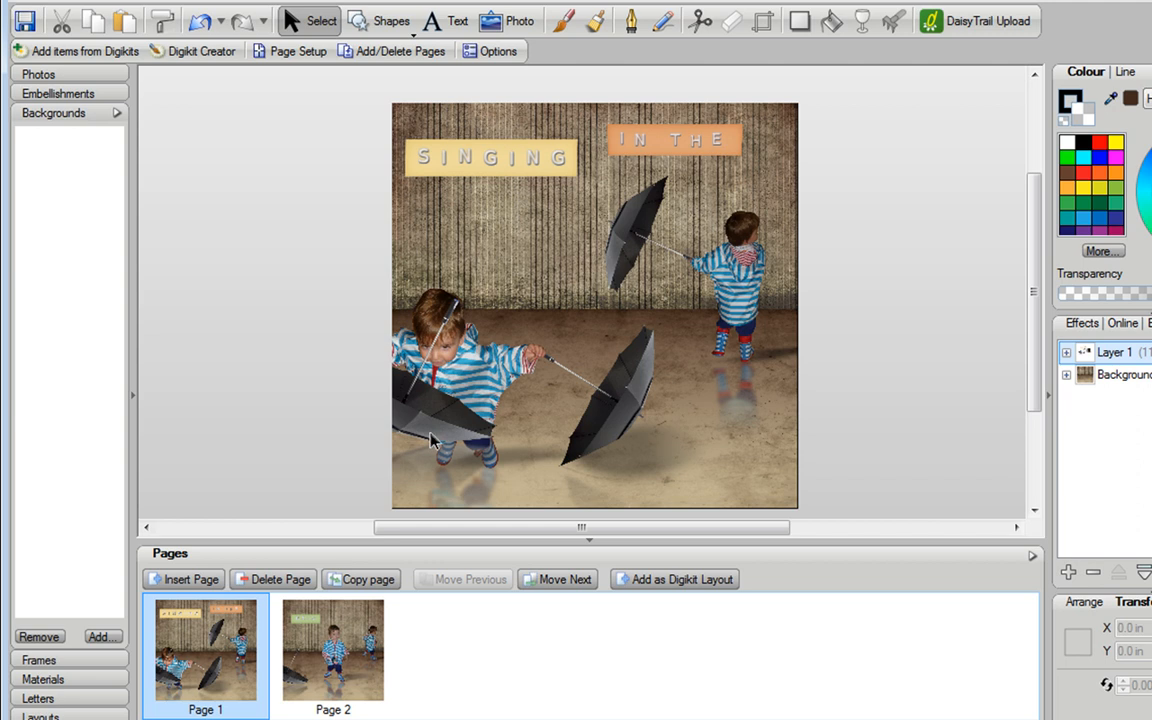
{"action": "mouse_move", "coordinate": [358, 565]}
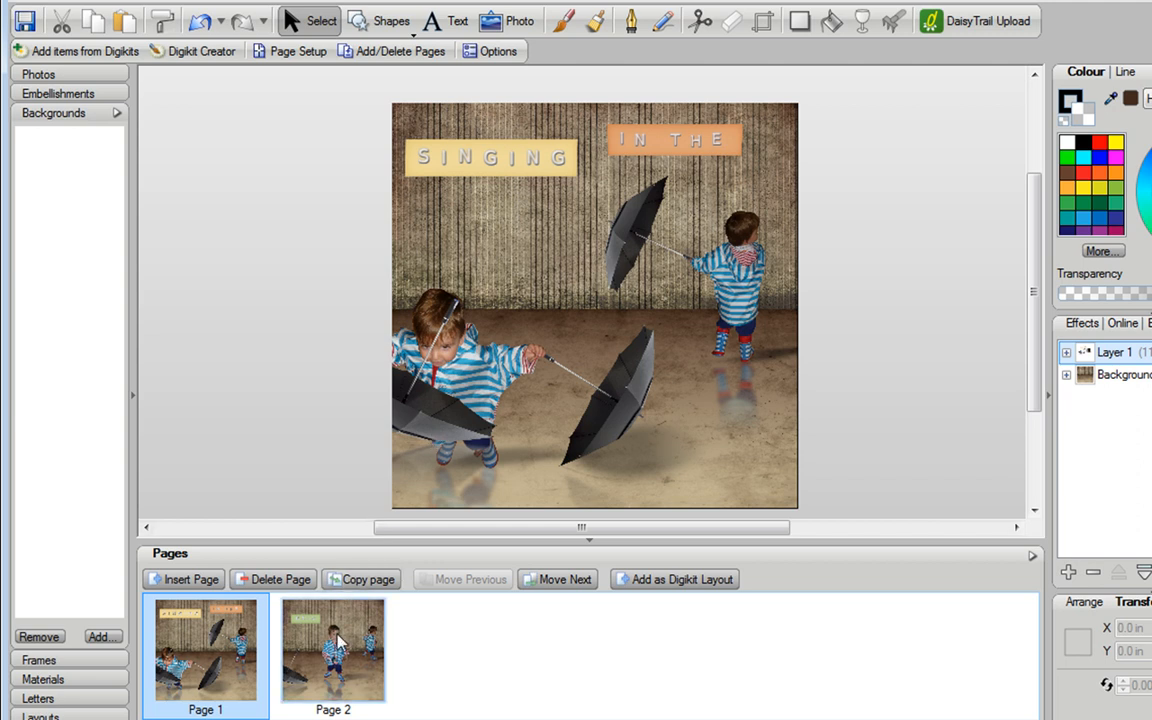
{"action": "mouse_move", "coordinate": [400, 408]}
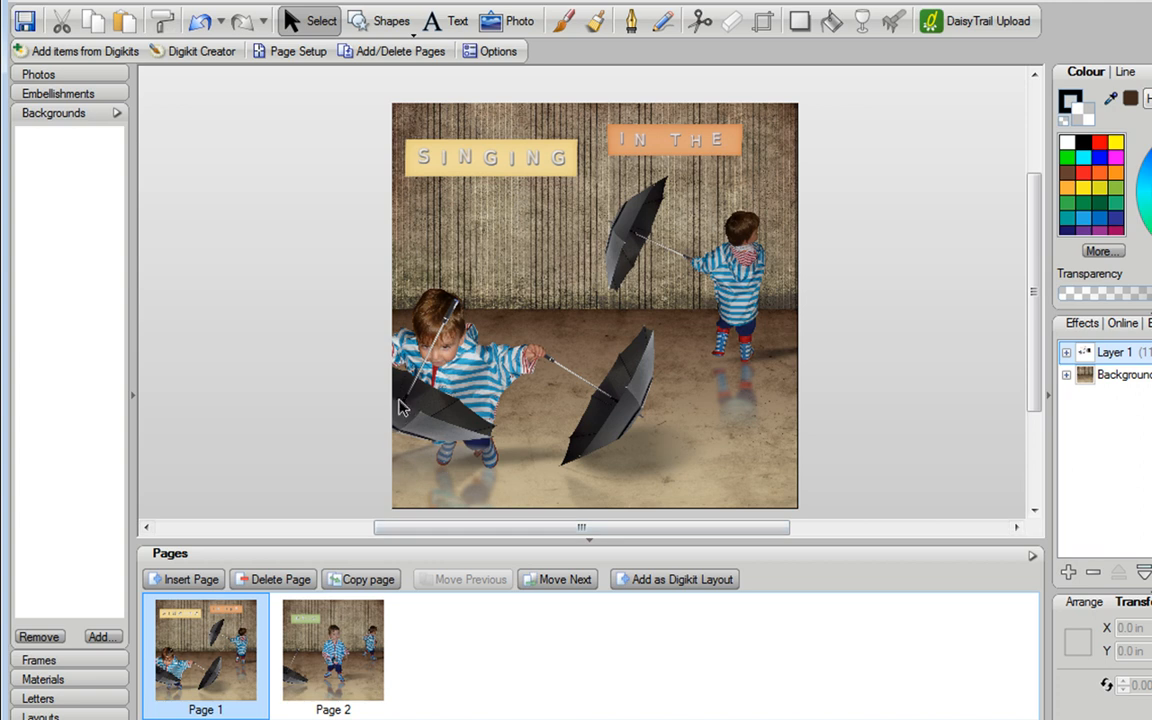
{"action": "mouse_move", "coordinate": [858, 420]}
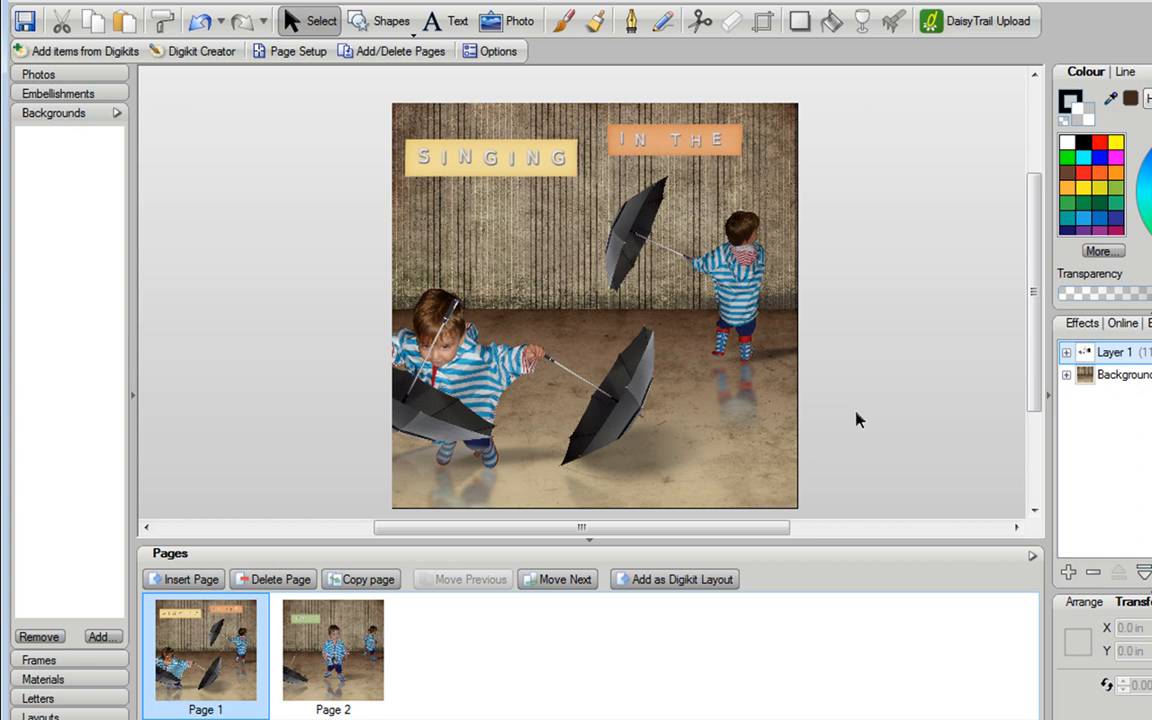
{"action": "mouse_move", "coordinate": [434, 421]}
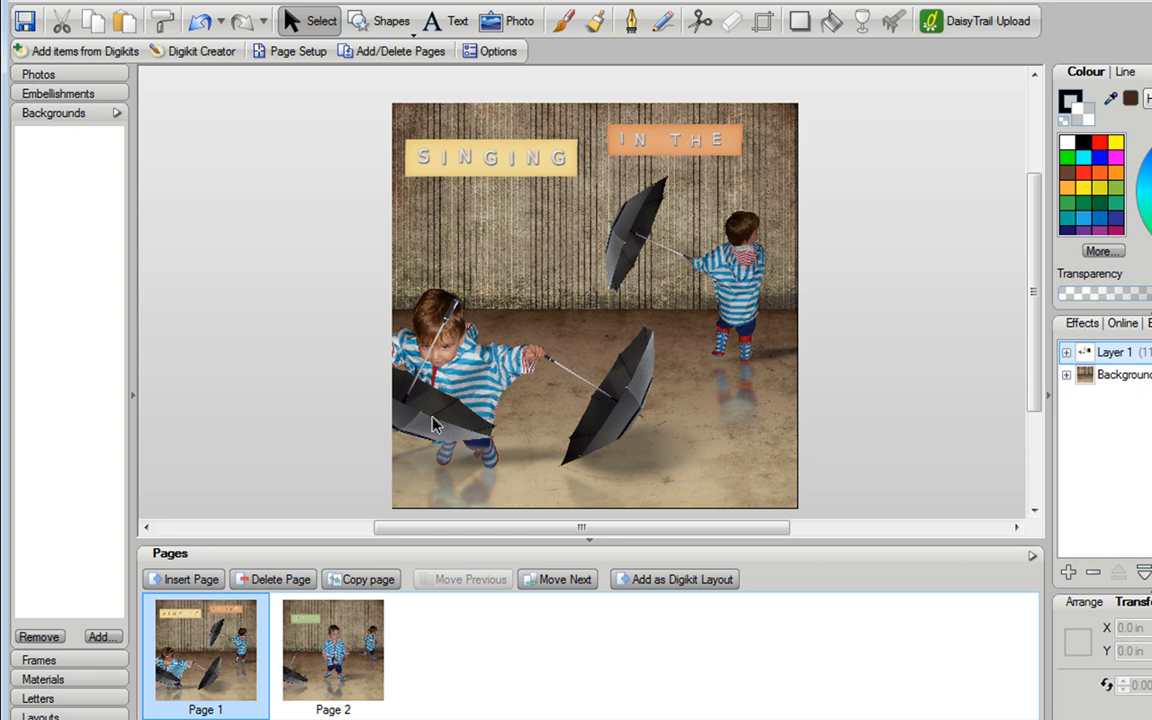
{"action": "mouse_move", "coordinate": [818, 426]}
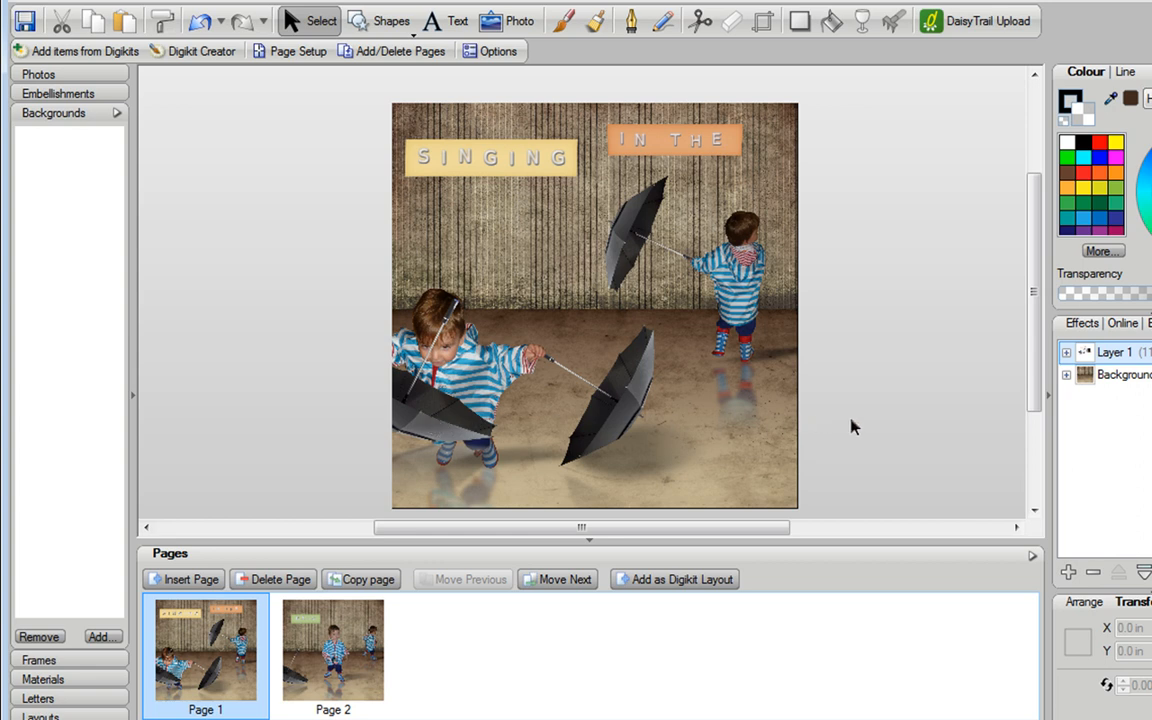
{"action": "mouse_move", "coordinate": [655, 230]}
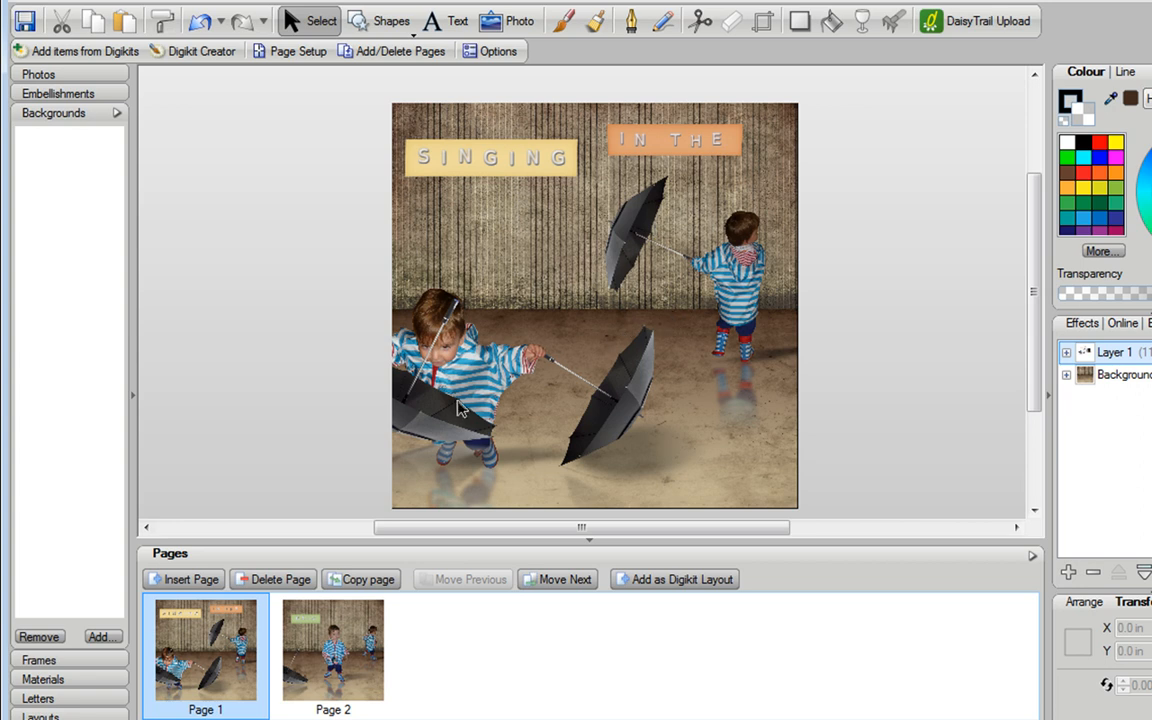
{"action": "mouse_move", "coordinate": [585, 408]}
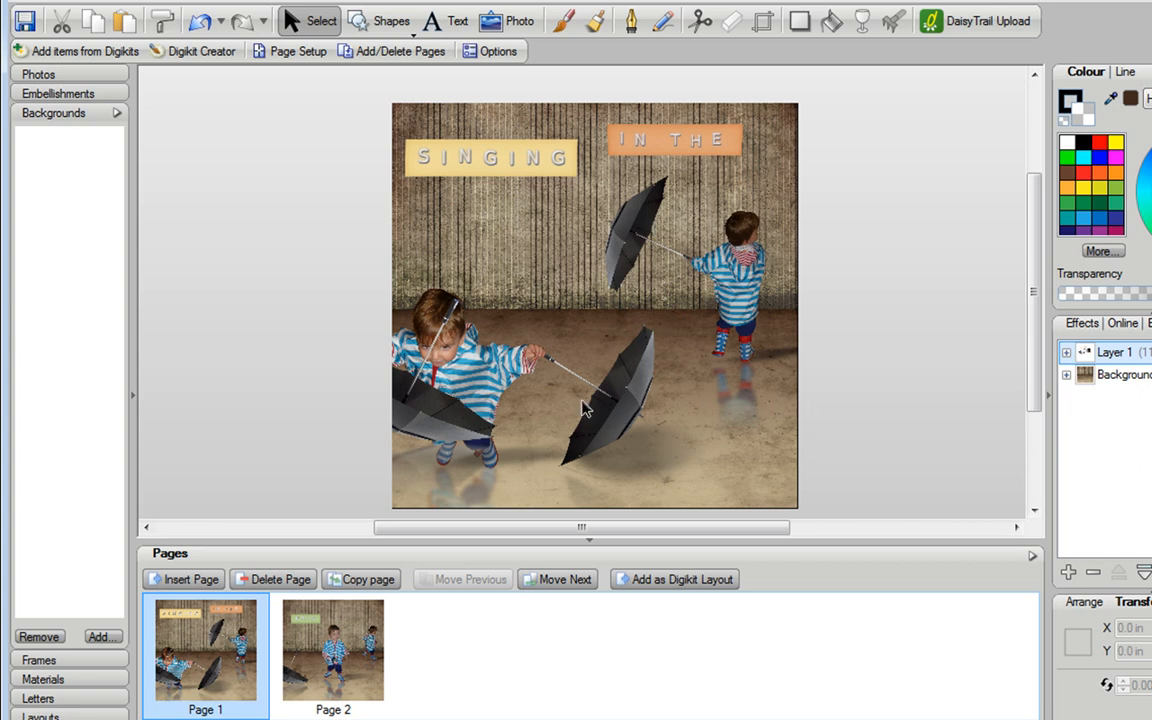
Step: Select the pasted umbrella on page 1 and show its X, Y, W, H values
{"action": "left_click", "coordinate": [440, 400]}
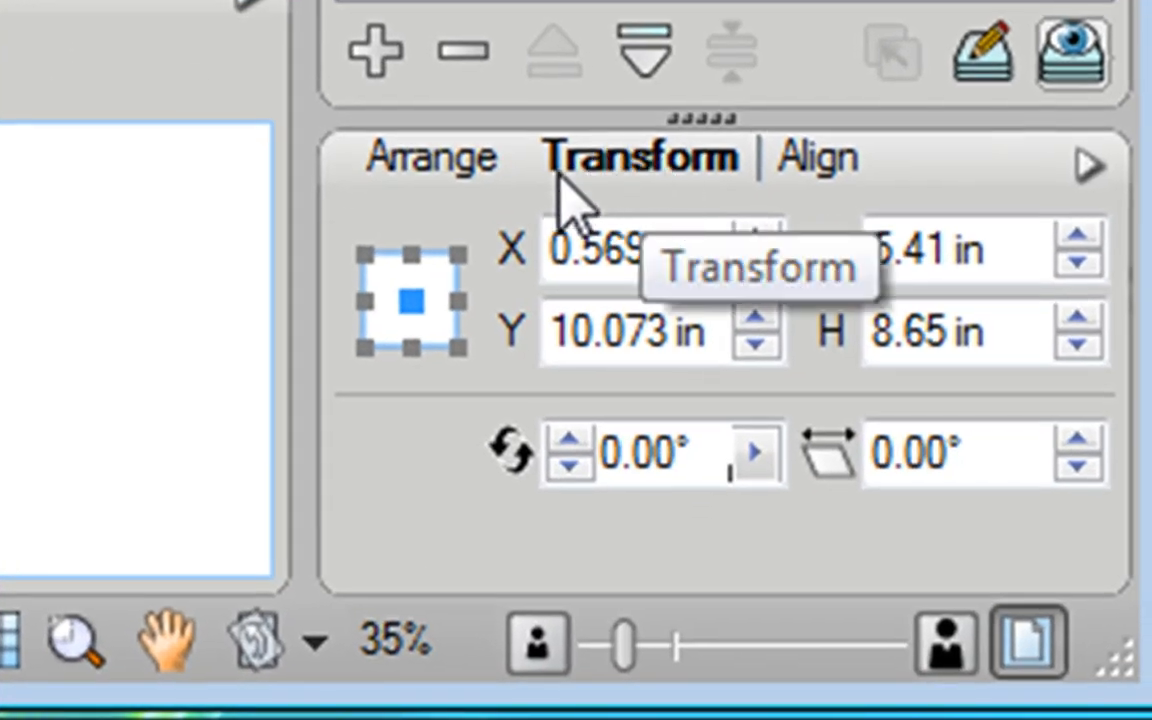
{"action": "mouse_move", "coordinate": [530, 290]}
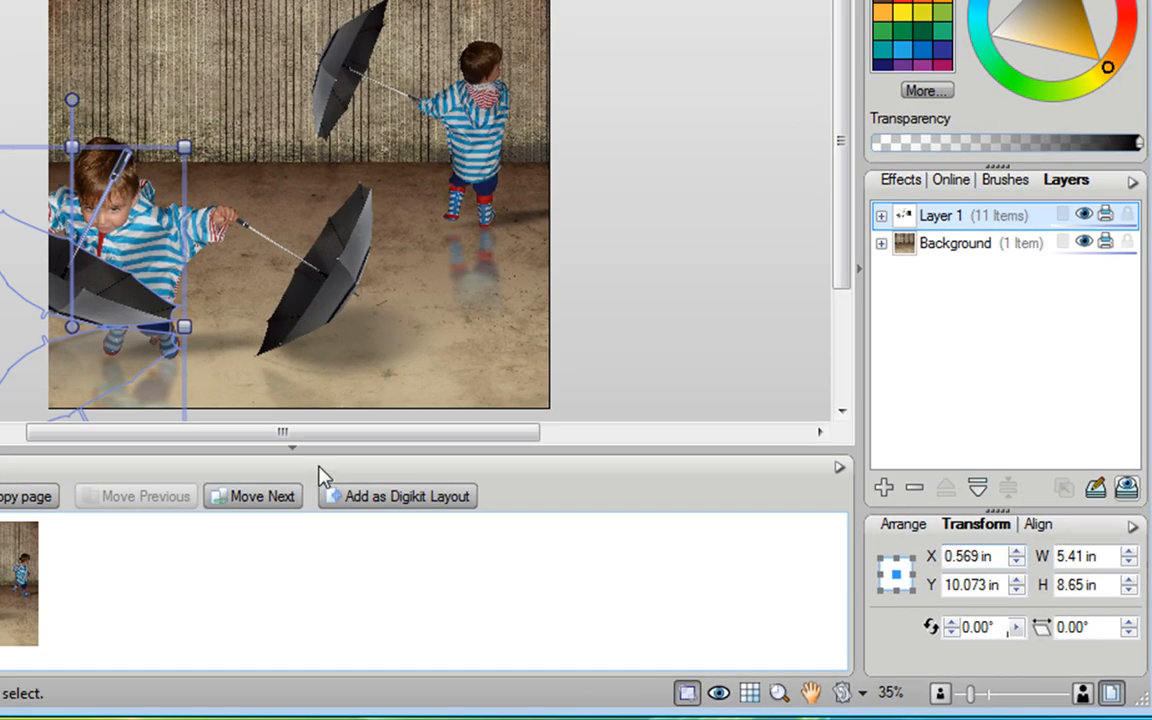
{"action": "mouse_move", "coordinate": [65, 330]}
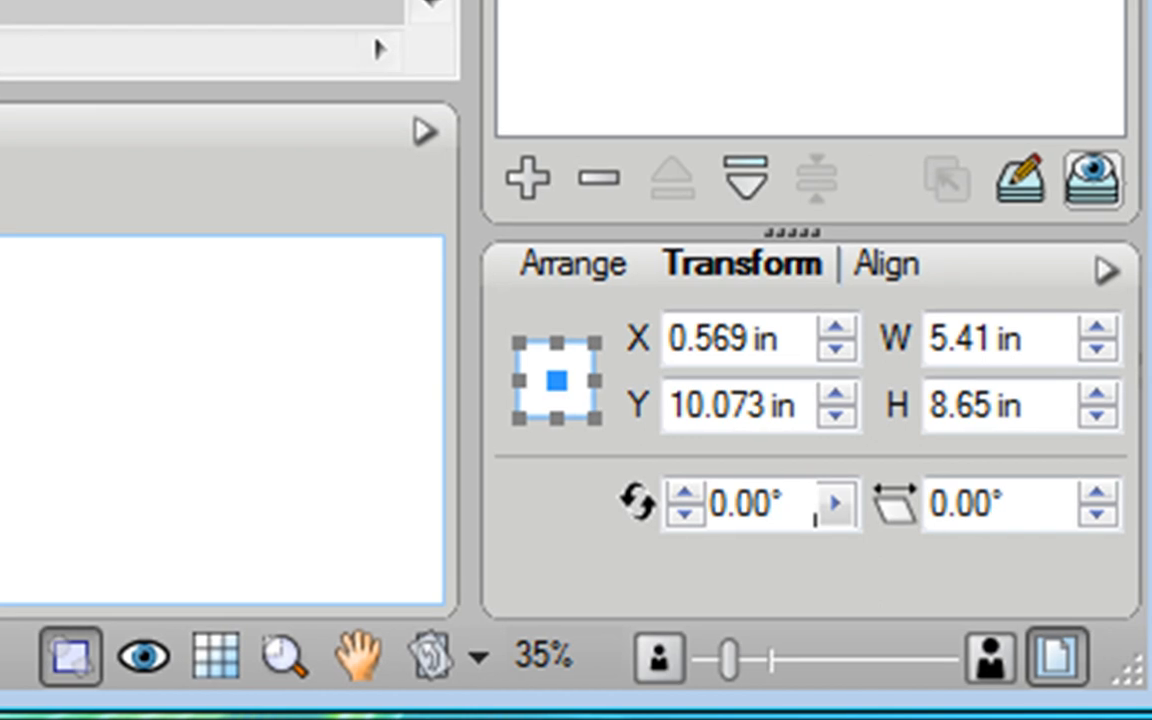
{"action": "left_click", "coordinate": [720, 338]}
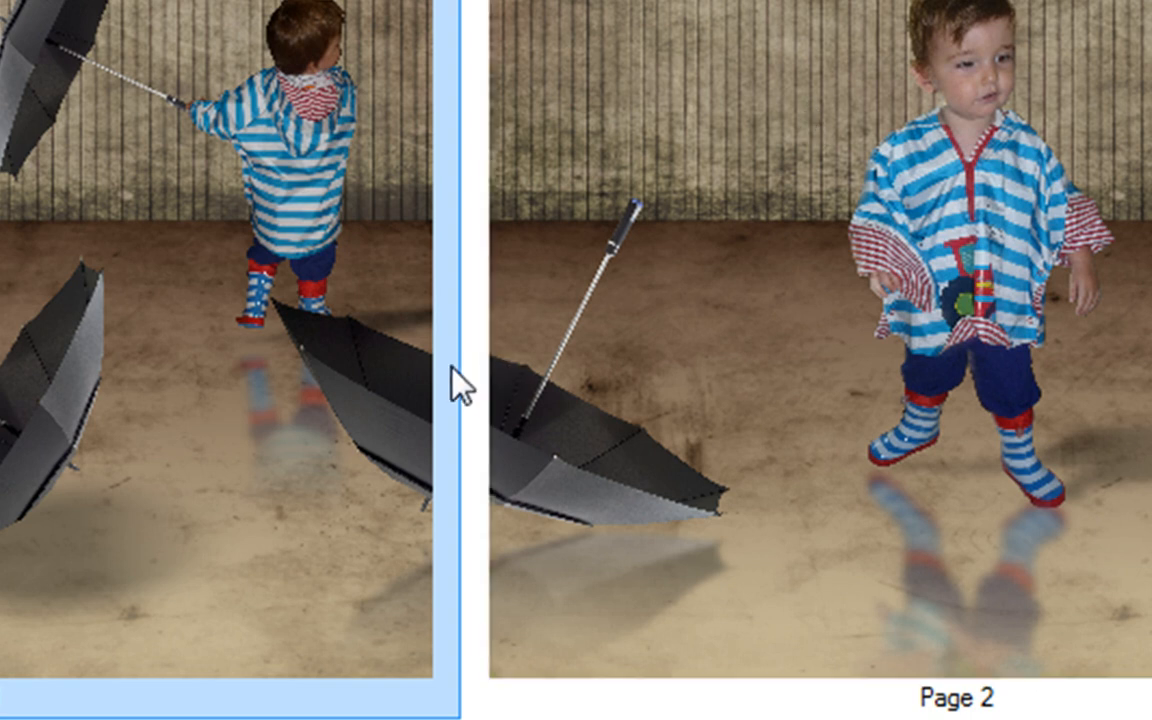
{"action": "mouse_move", "coordinate": [505, 385]}
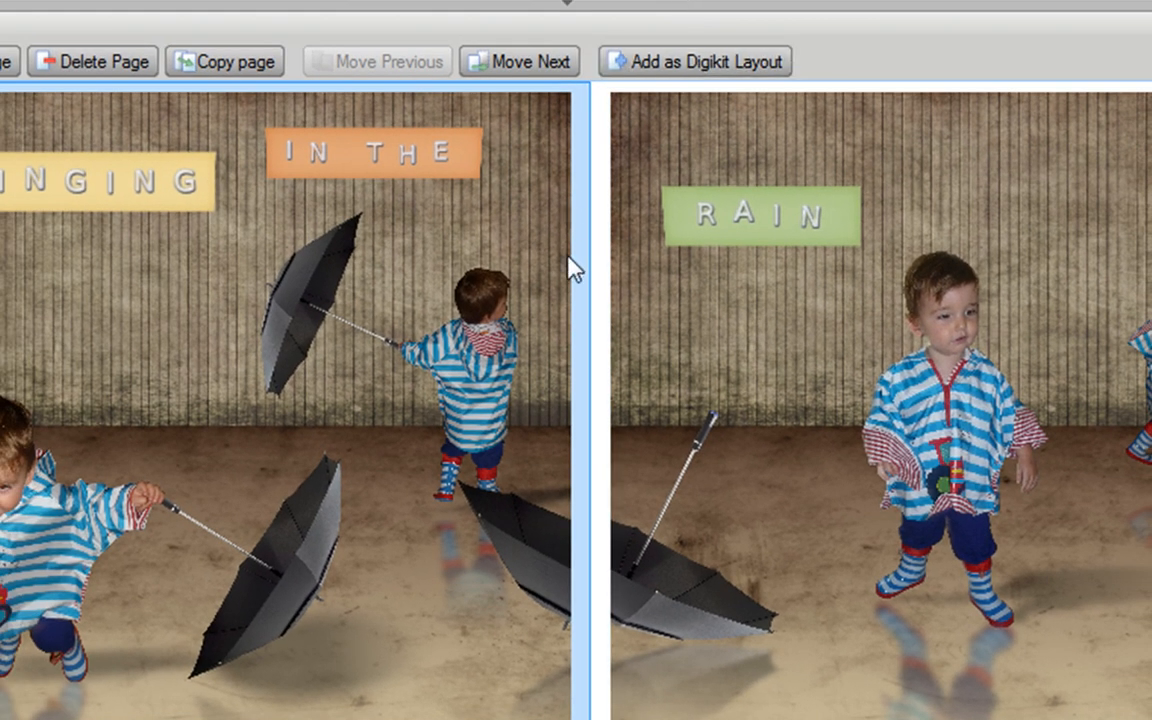
{"action": "mouse_move", "coordinate": [508, 390]}
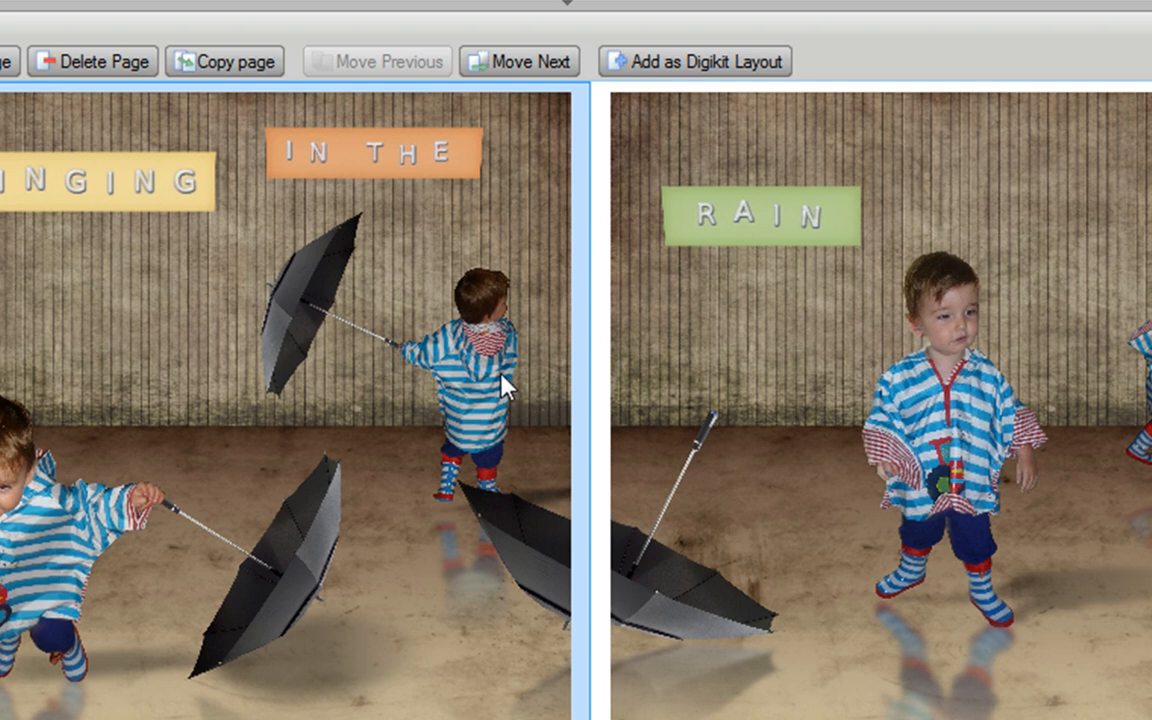
{"action": "mouse_move", "coordinate": [480, 373]}
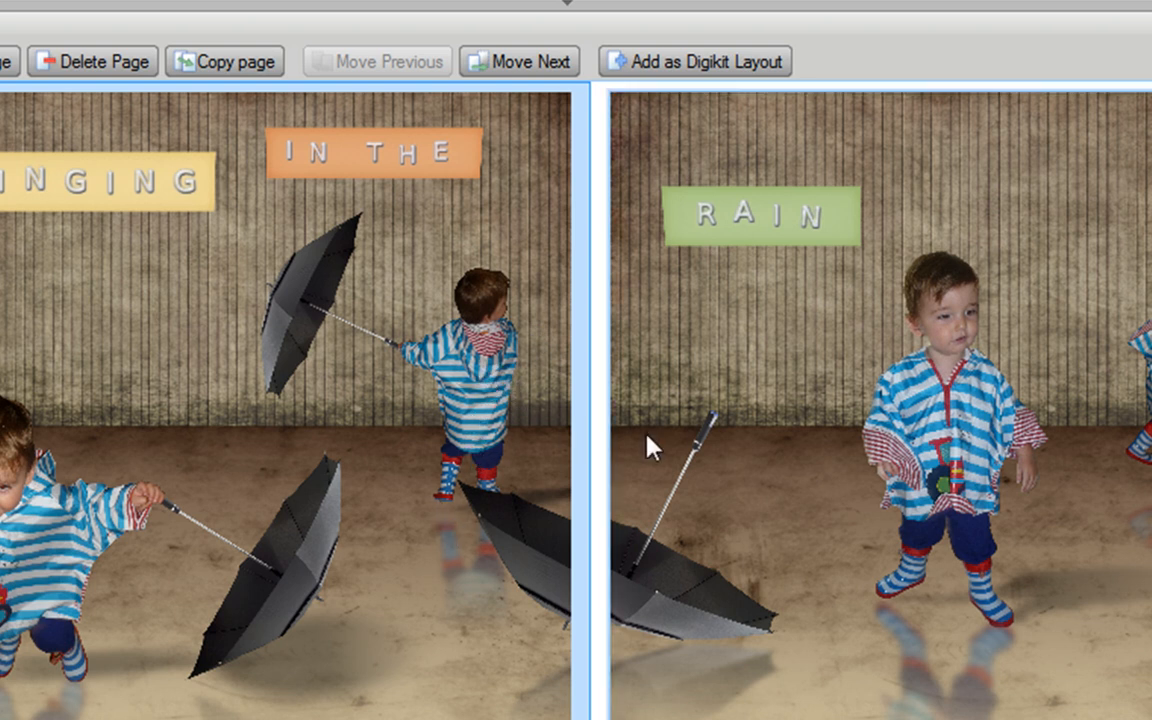
{"action": "mouse_move", "coordinate": [615, 510]}
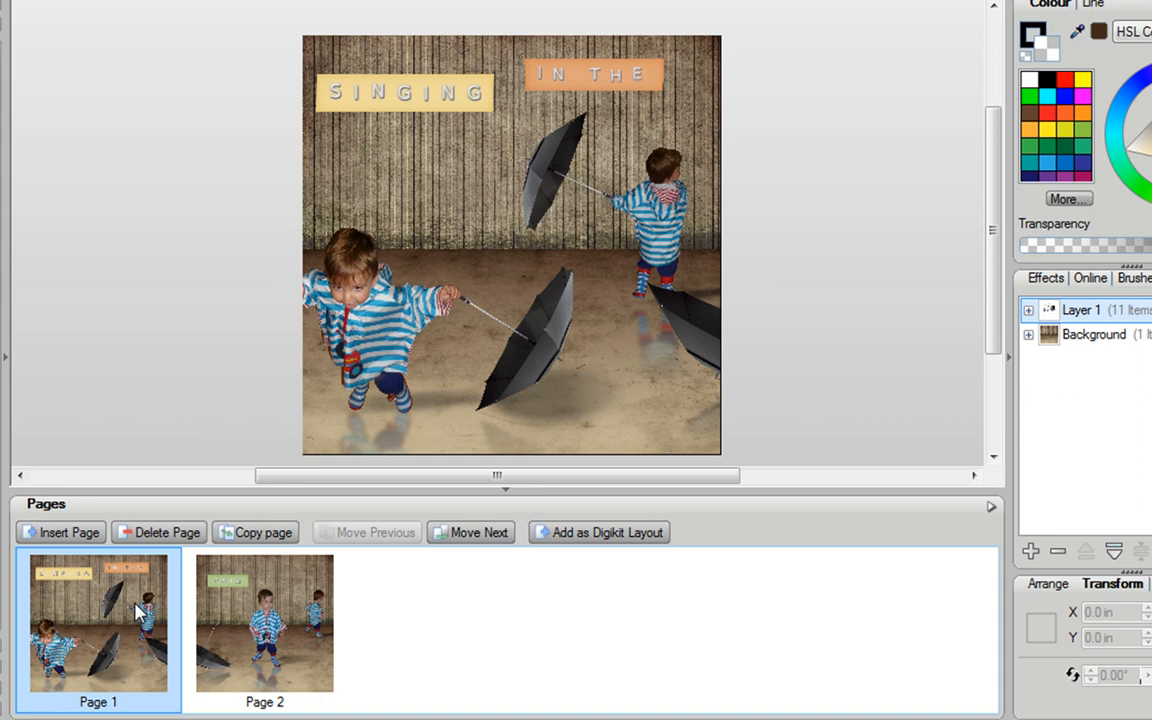
Step: Copy the walking boy near page 1's right edge and paste him onto page 2
{"action": "left_click", "coordinate": [665, 220]}
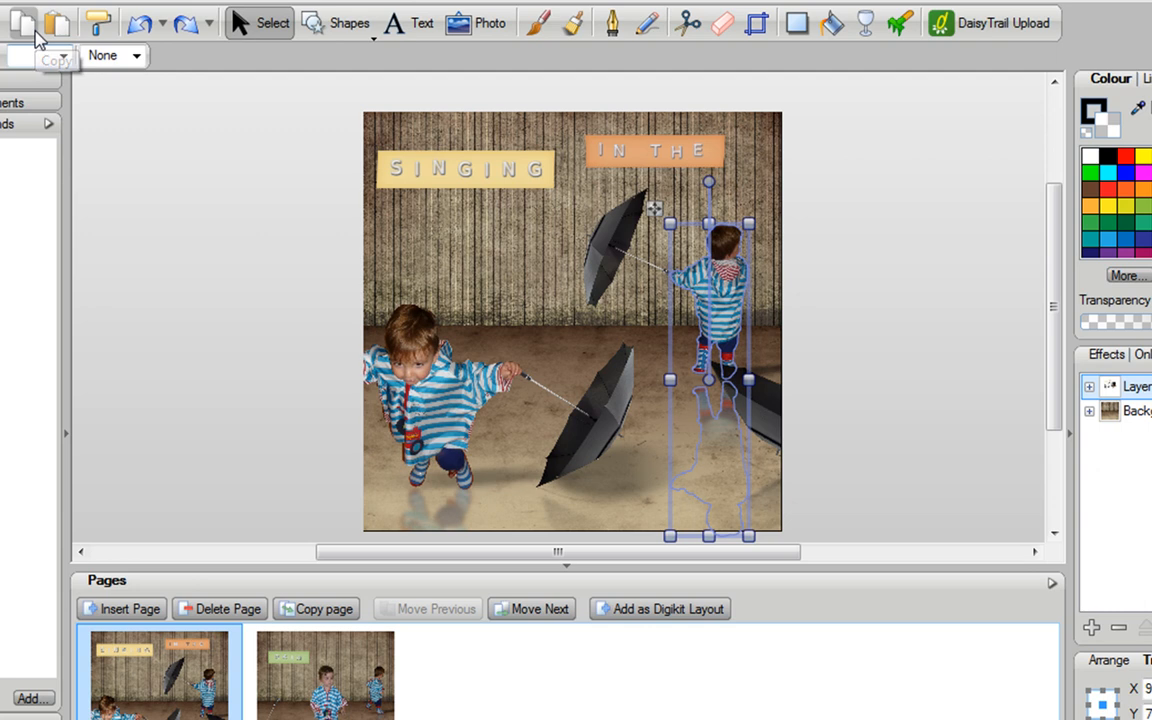
{"action": "left_click", "coordinate": [327, 675]}
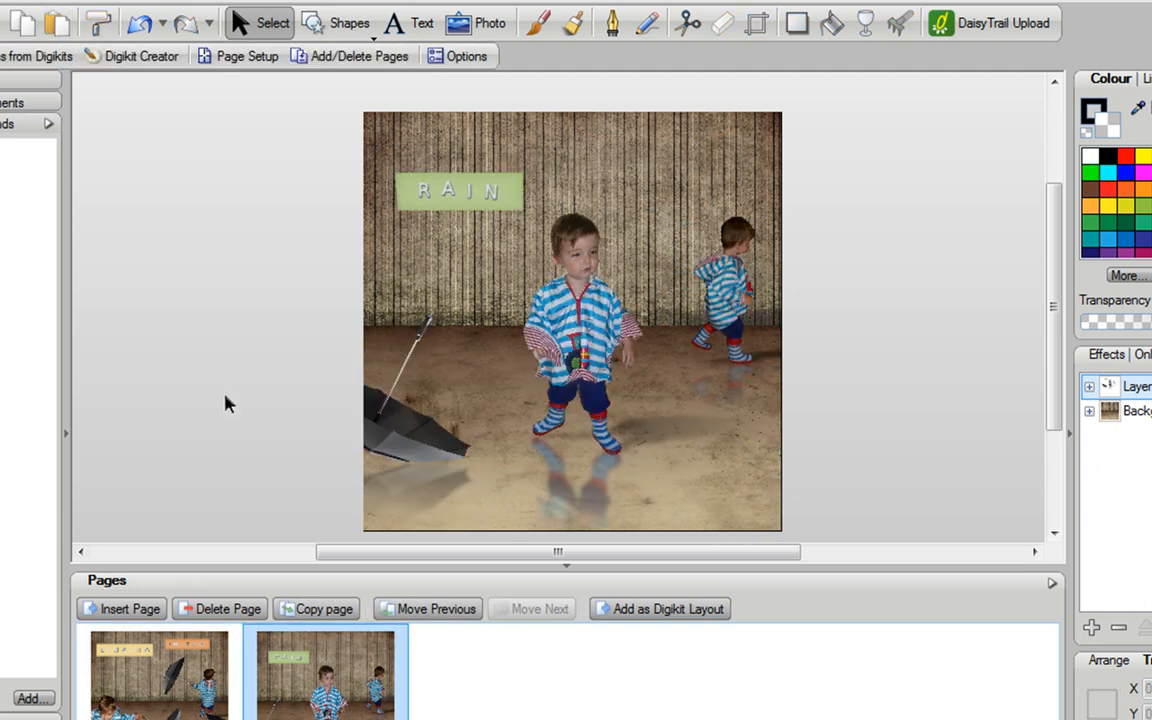
{"action": "left_click", "coordinate": [710, 290]}
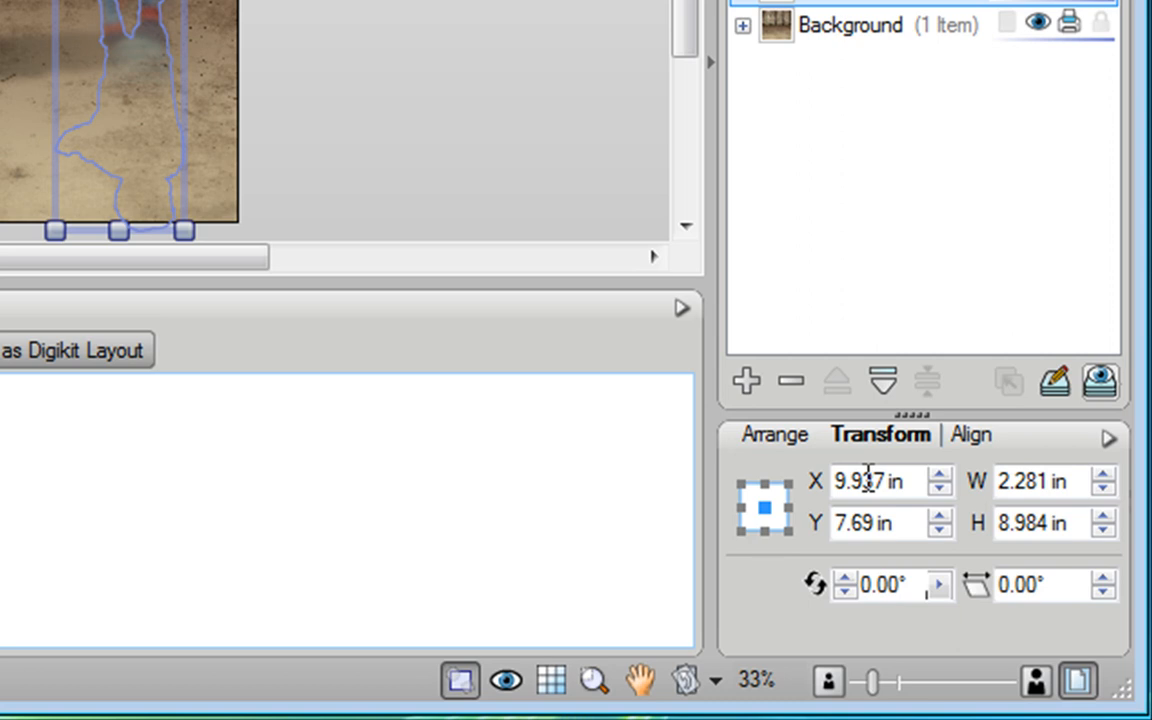
{"action": "mouse_move", "coordinate": [918, 483]}
{"action": "type", "text": "-2.063"}
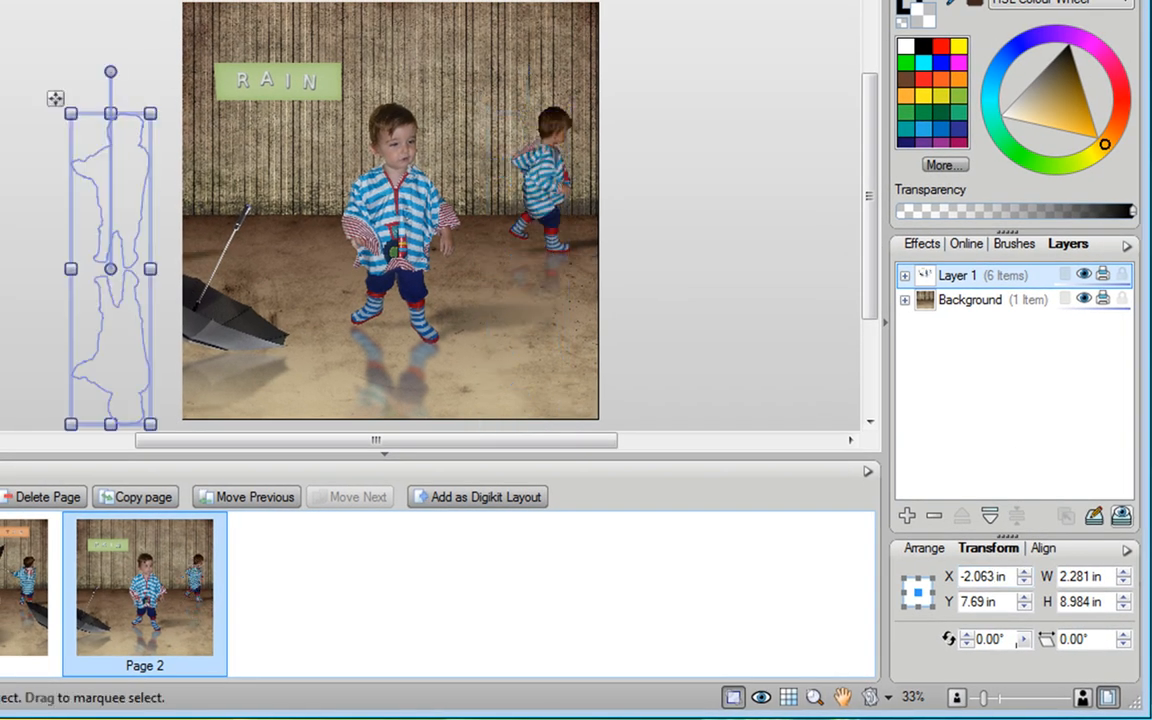
{"action": "mouse_move", "coordinate": [648, 251]}
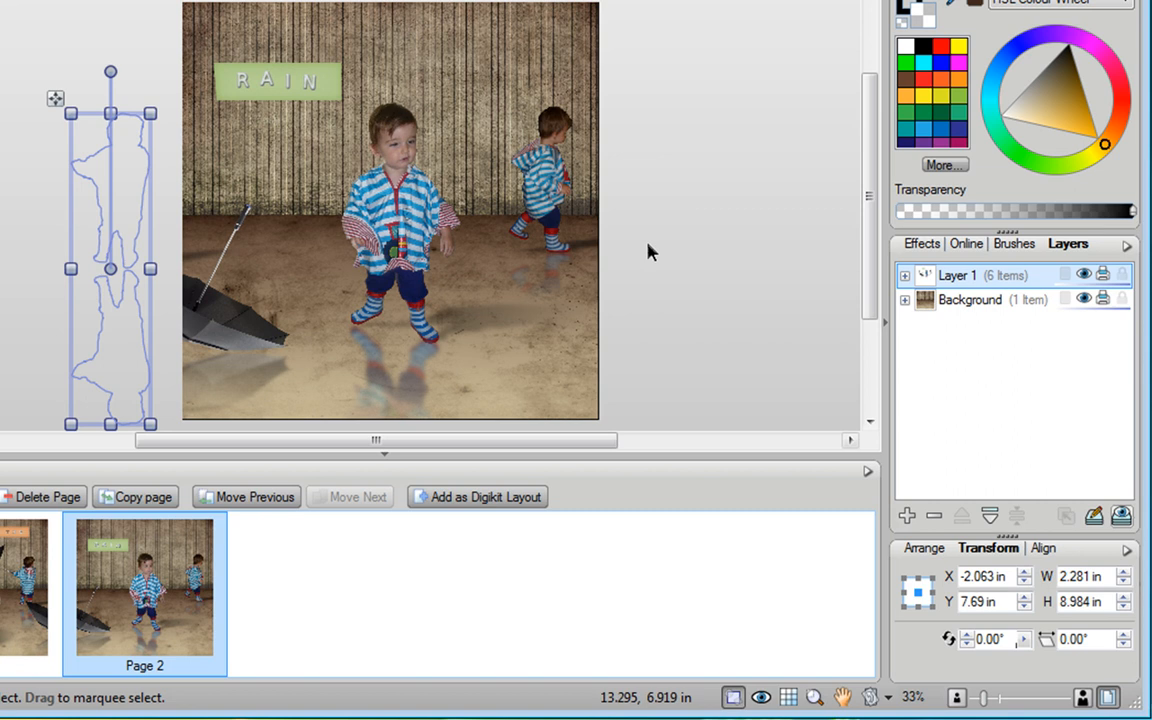
{"action": "mouse_move", "coordinate": [135, 230]}
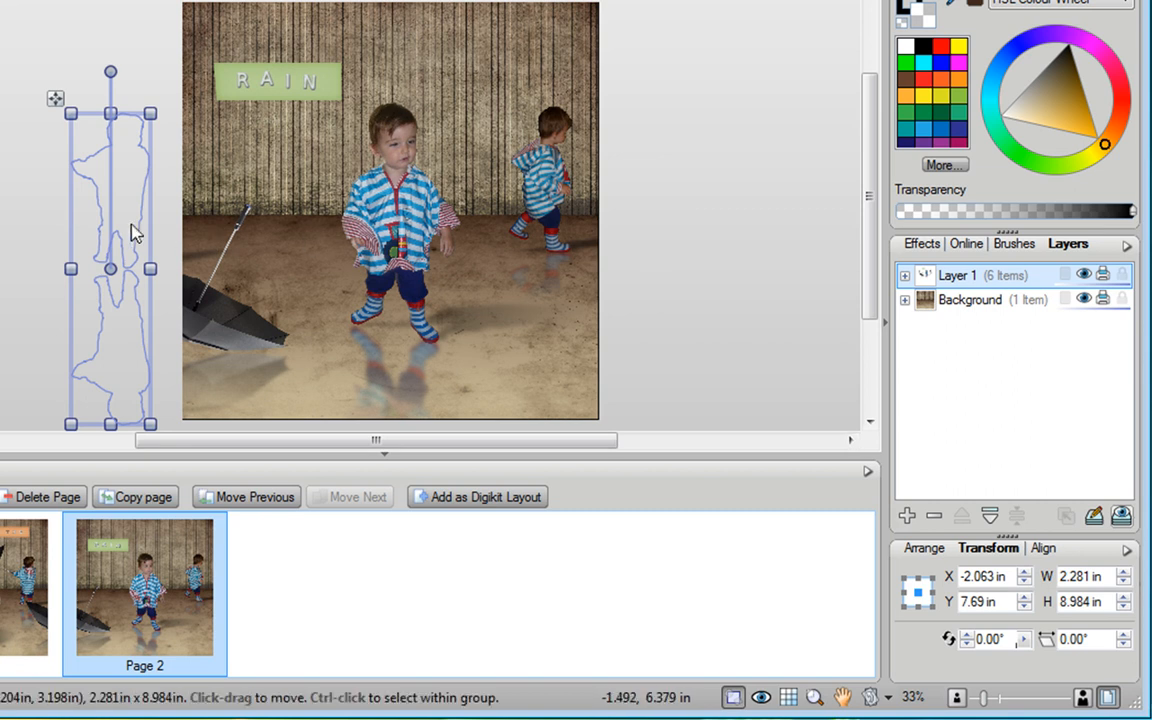
{"action": "mouse_move", "coordinate": [220, 262]}
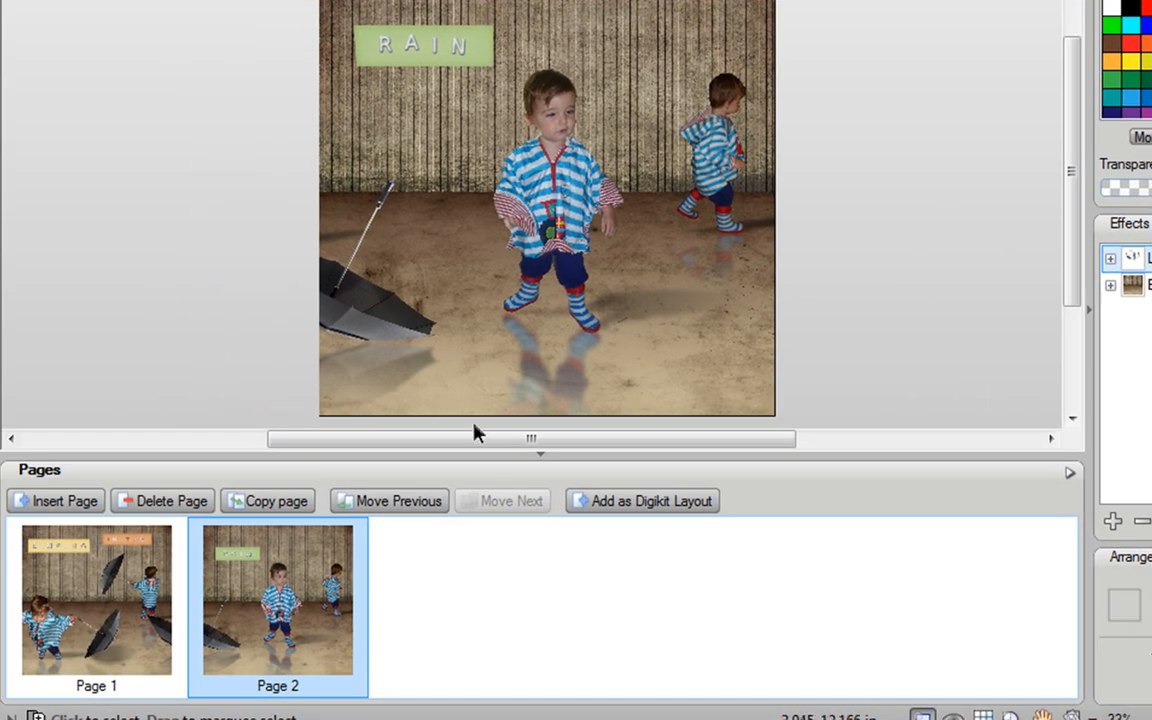
{"action": "mouse_move", "coordinate": [585, 457]}
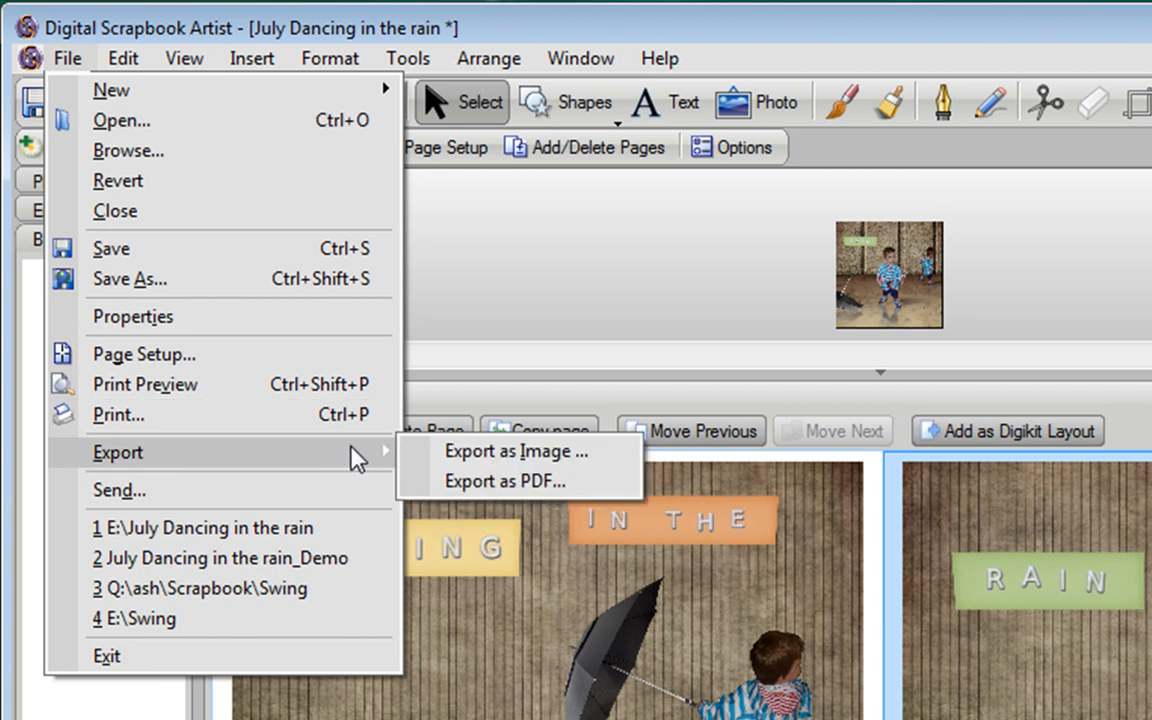
{"action": "mouse_move", "coordinate": [504, 481]}
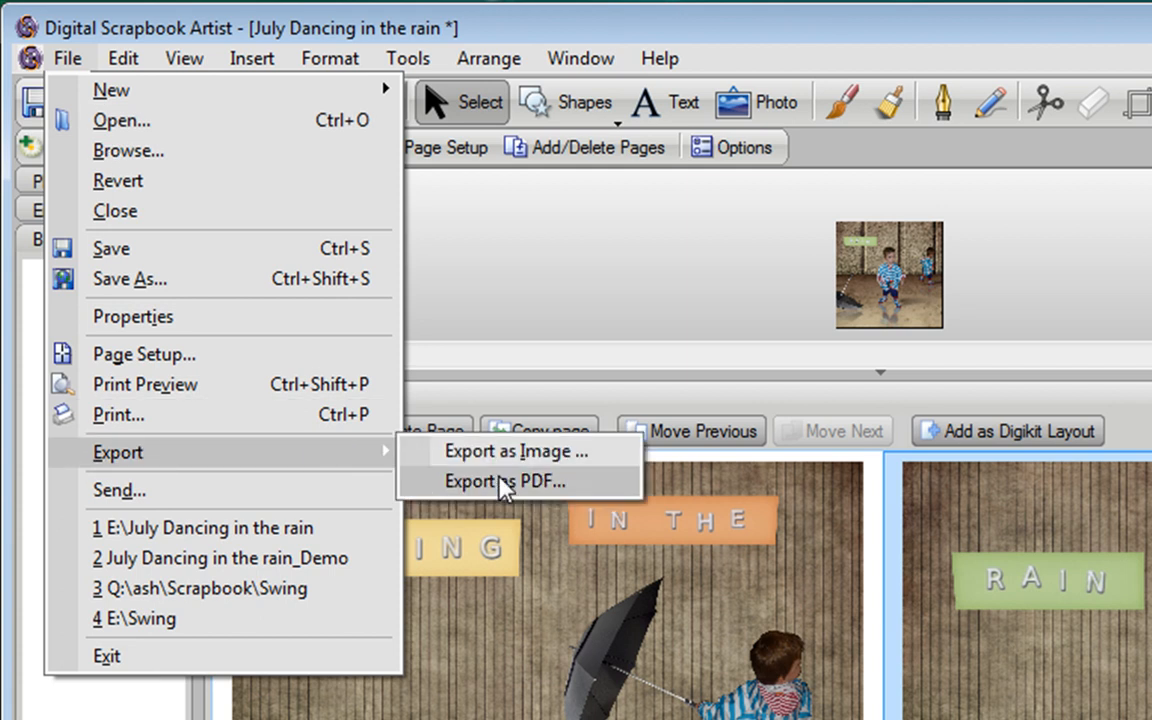
Step: Export the entire scrapbook as PDF to USB DISK (E:), replacing July Dancing in the rain.pdf
{"action": "left_click", "coordinate": [510, 481]}
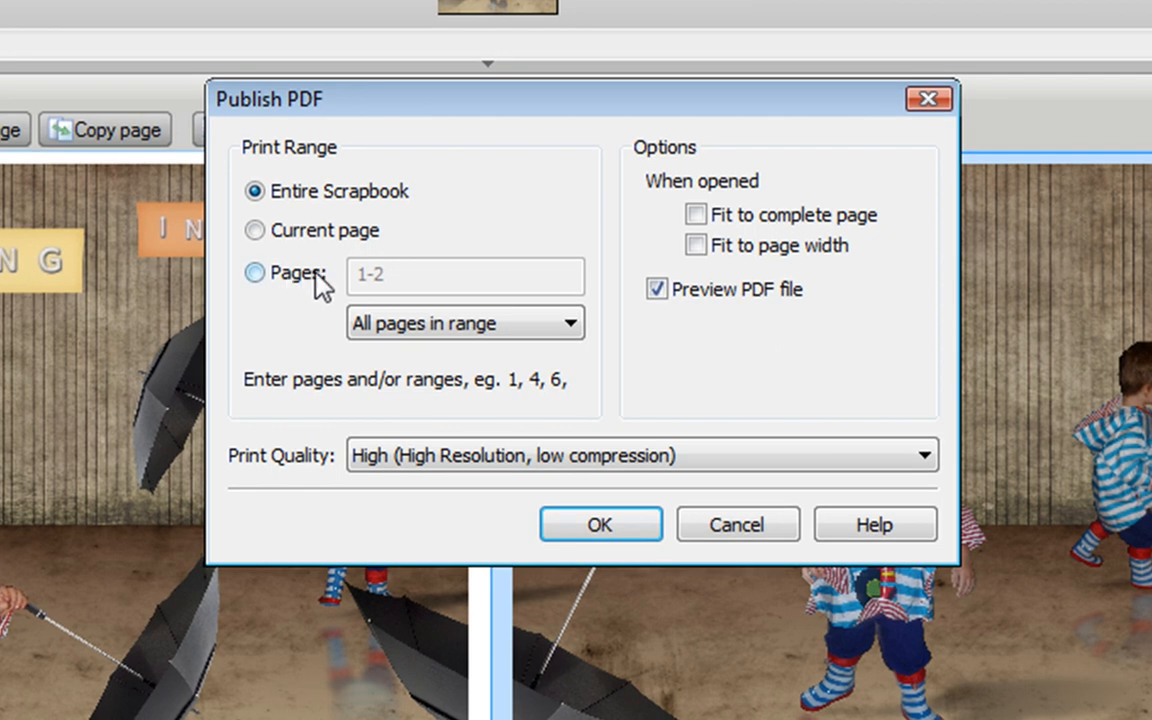
{"action": "mouse_move", "coordinate": [600, 524]}
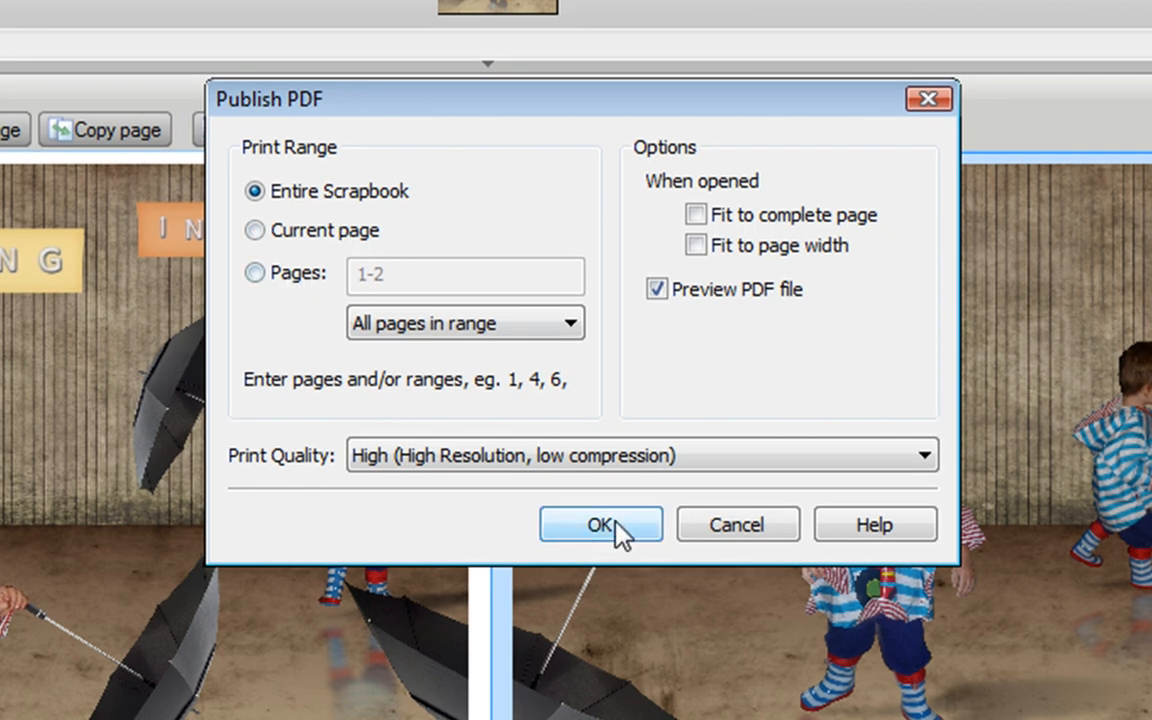
{"action": "left_click", "coordinate": [600, 524]}
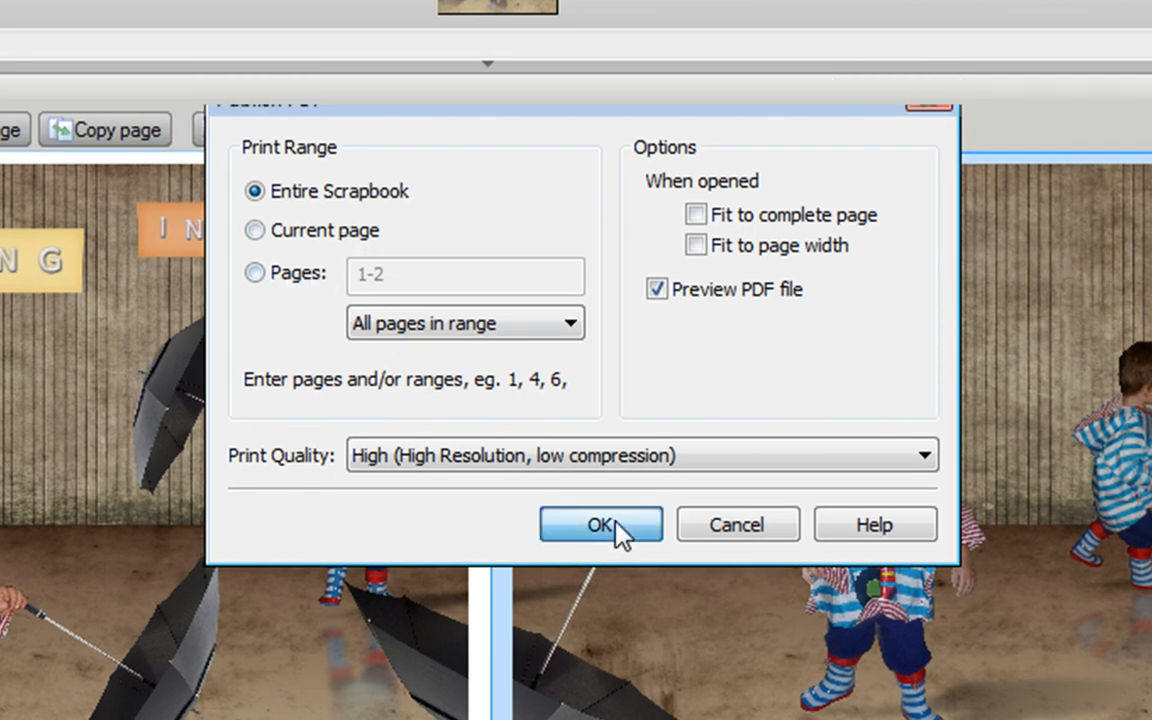
{"action": "left_click", "coordinate": [600, 524]}
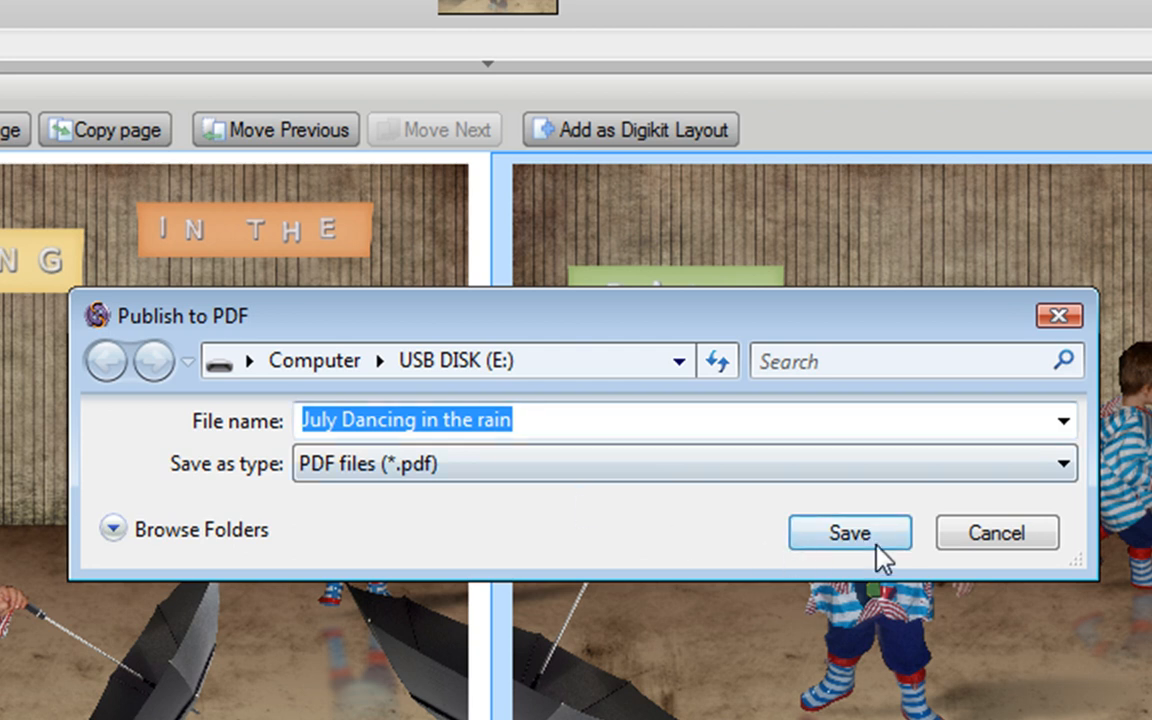
{"action": "left_click", "coordinate": [849, 532]}
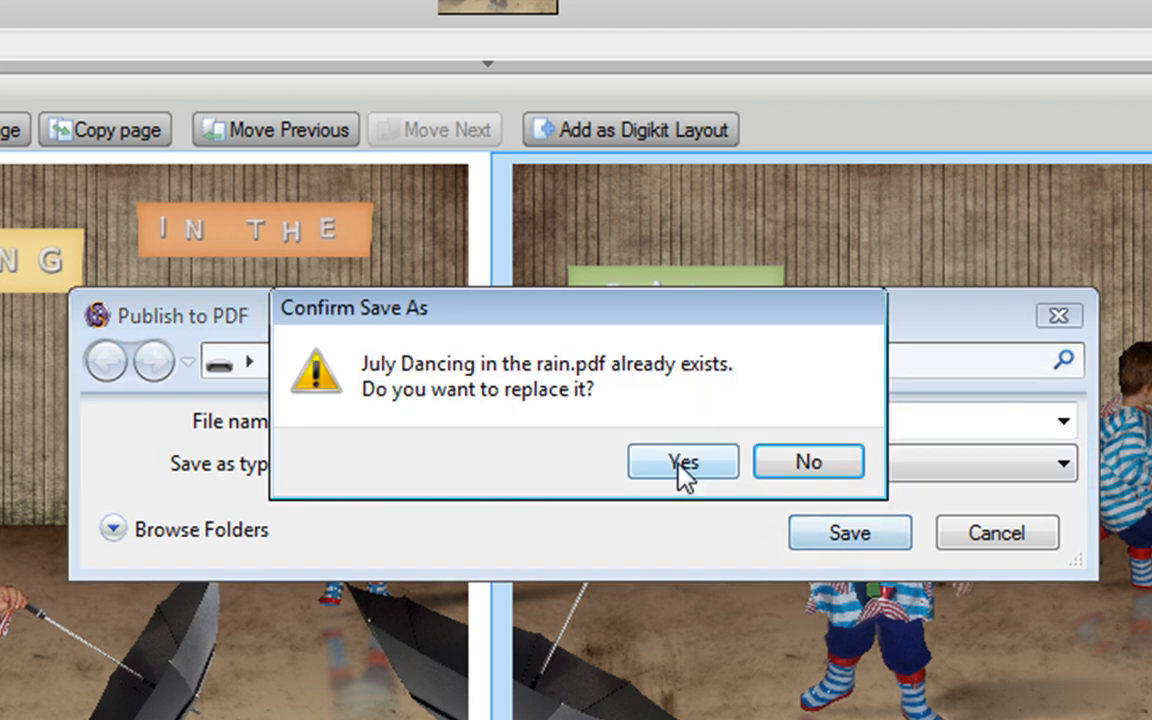
{"action": "left_click", "coordinate": [683, 462]}
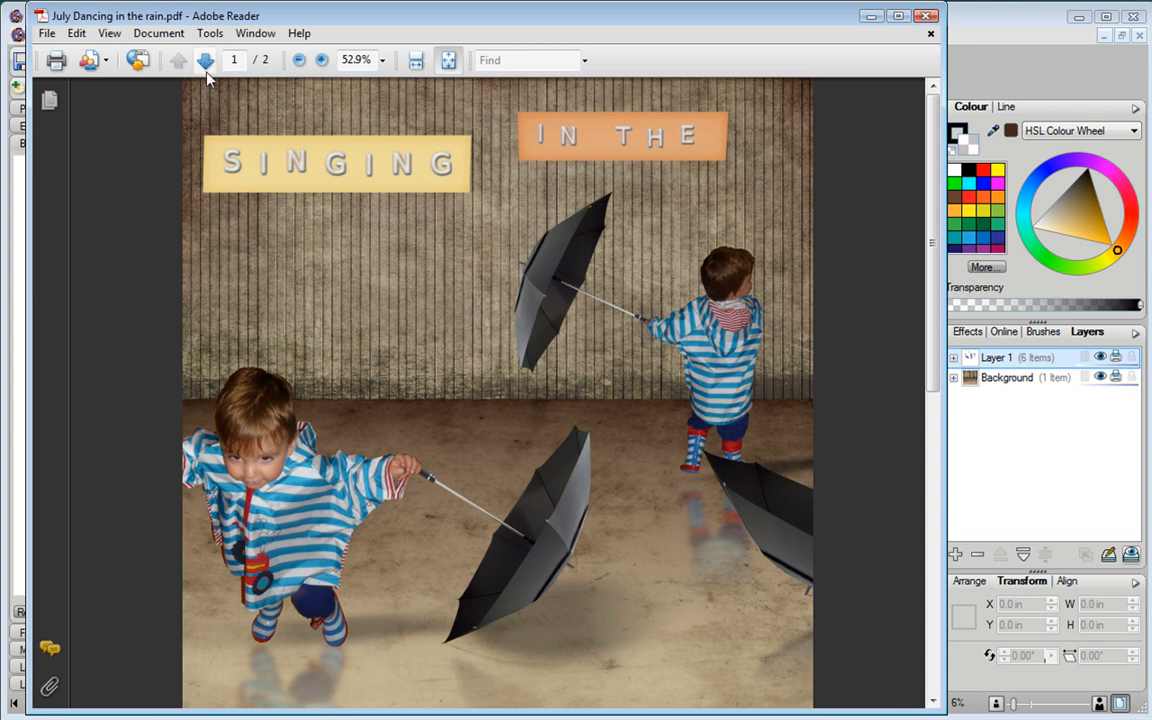
Step: Page through the PDF, then switch Adobe Reader to Two-Up Continuous display
{"action": "left_click", "coordinate": [205, 60]}
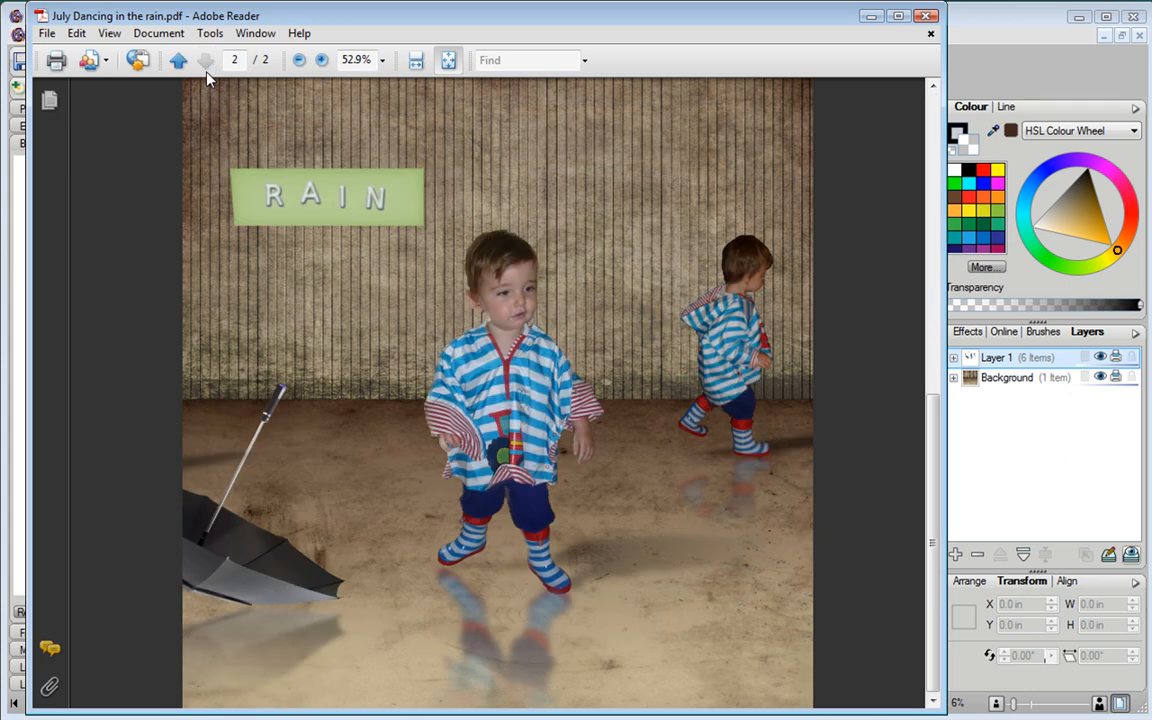
{"action": "left_click", "coordinate": [178, 60]}
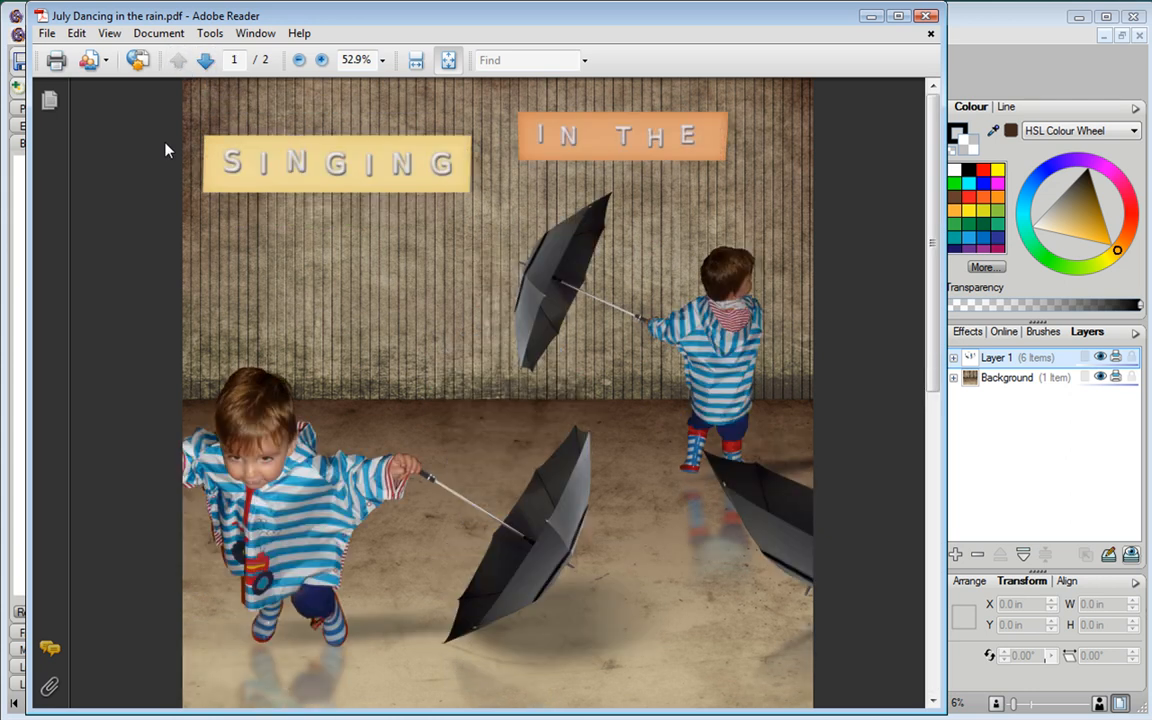
{"action": "left_click", "coordinate": [109, 33]}
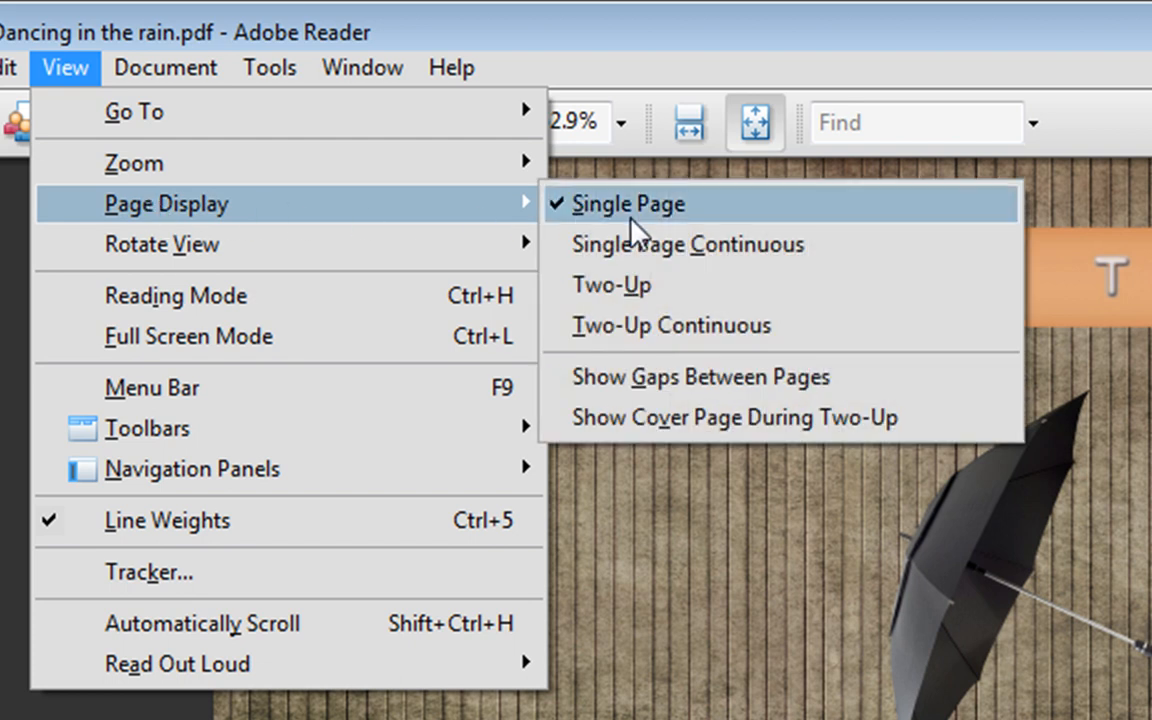
{"action": "mouse_move", "coordinate": [670, 326]}
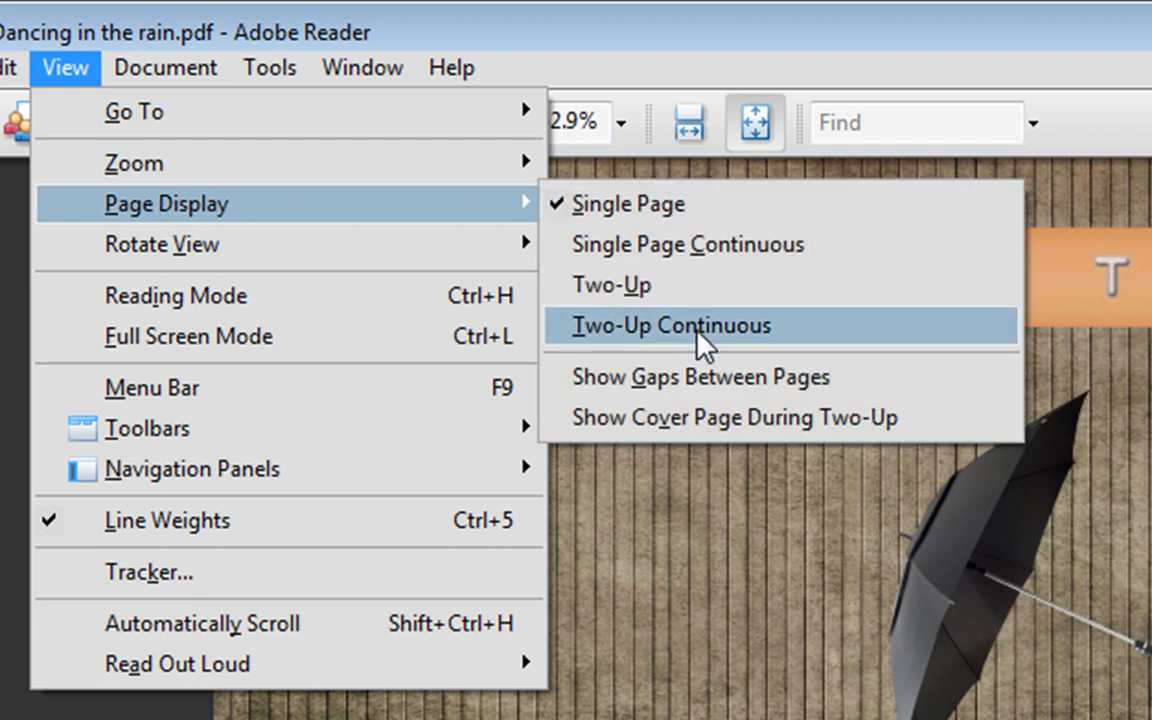
{"action": "left_click", "coordinate": [669, 326]}
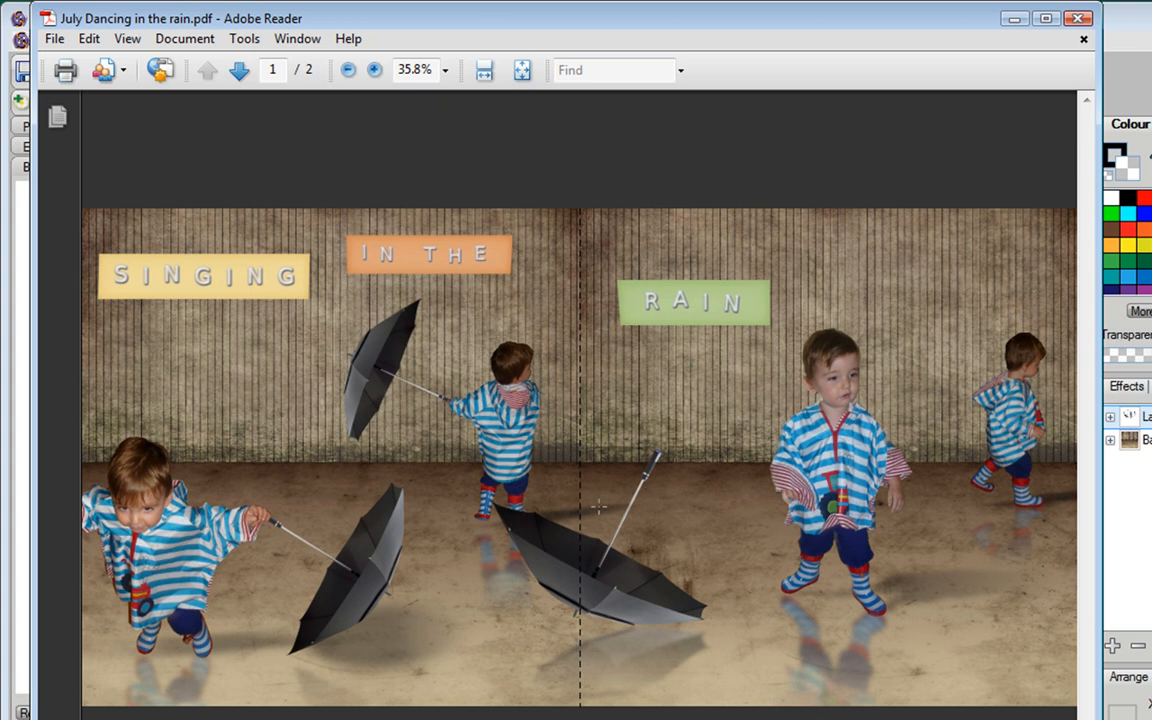
{"action": "mouse_move", "coordinate": [548, 531]}
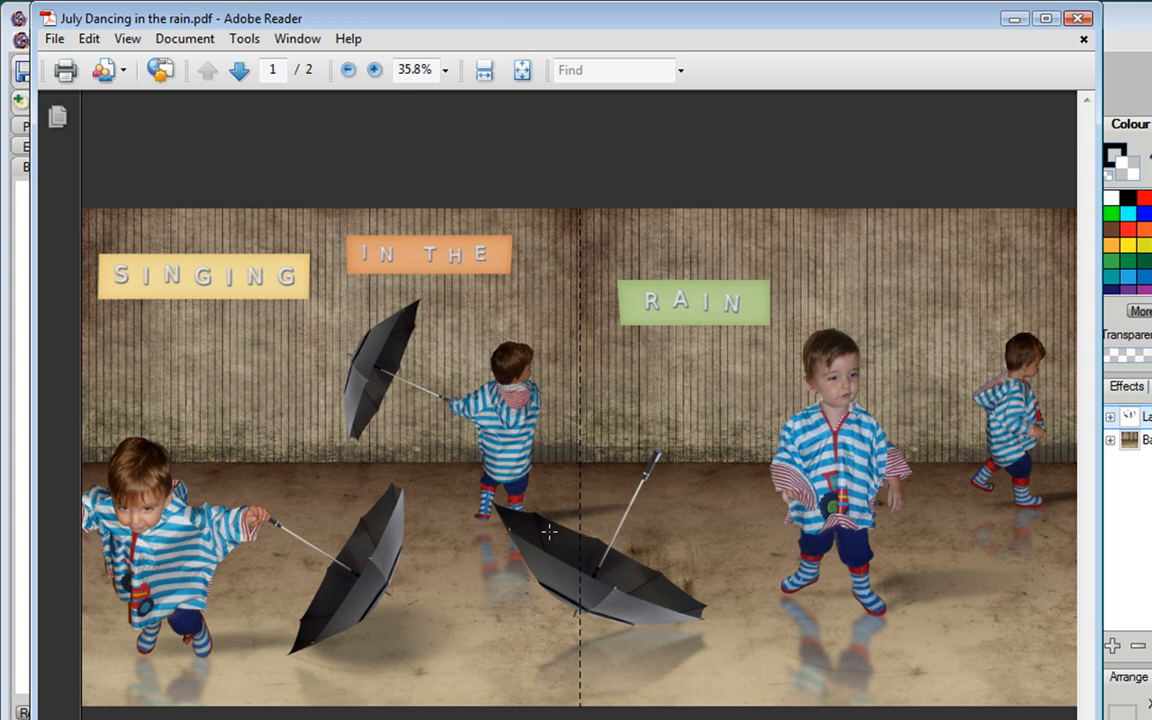